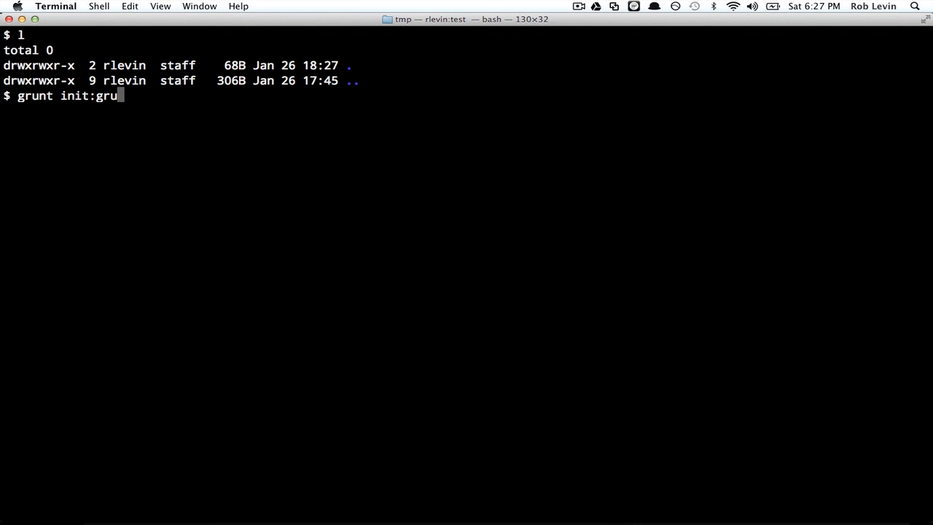
# - Generate grunt.js from the gruntfile template, answering y, y, y, n, and list the directory
pyautogui.press('Enter')
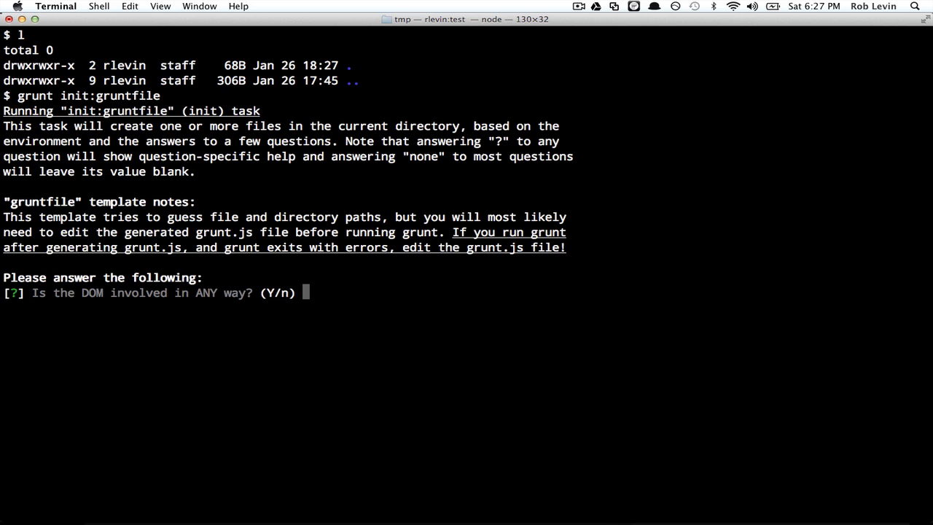
pyautogui.write('y')
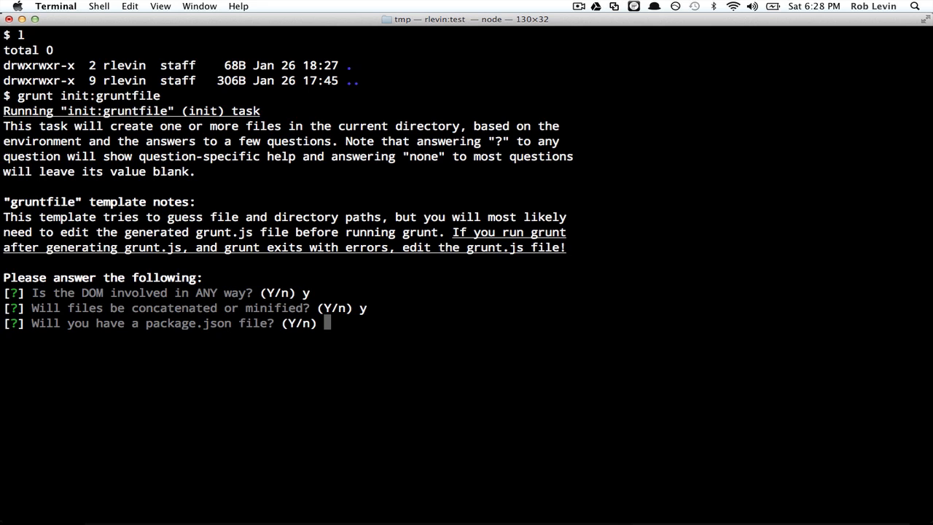
pyautogui.write('y')
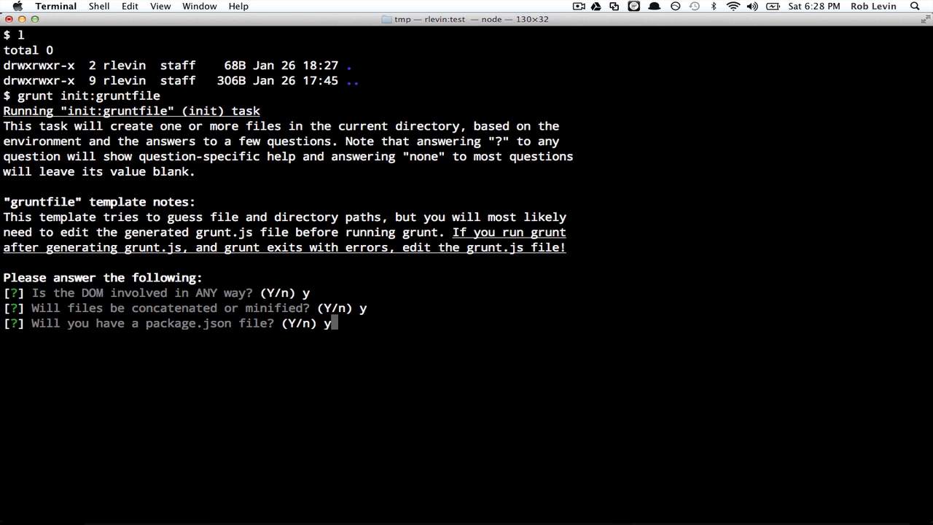
pyautogui.press('Enter')
pyautogui.write('l')
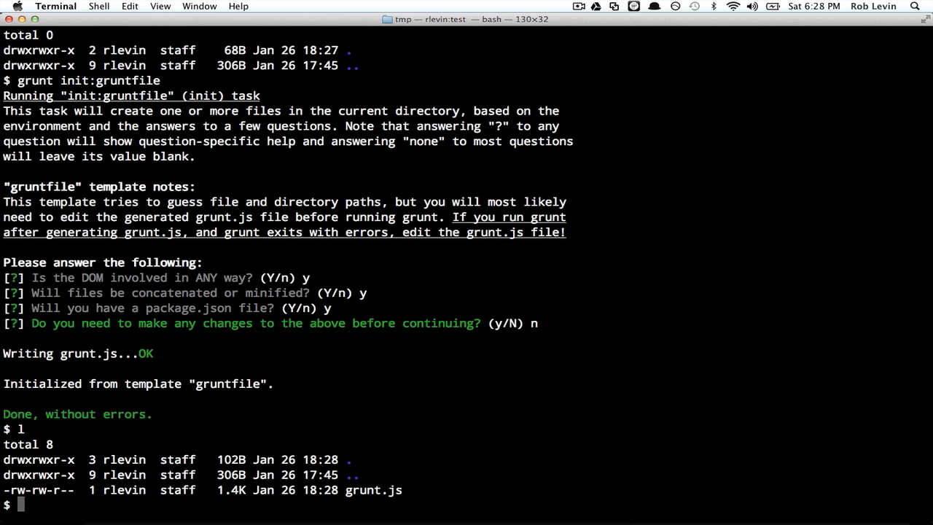
# - Review pkg references in grunt.js, trim it to 55 lines, save and suspend Vim
pyautogui.write('vi grunt.js')
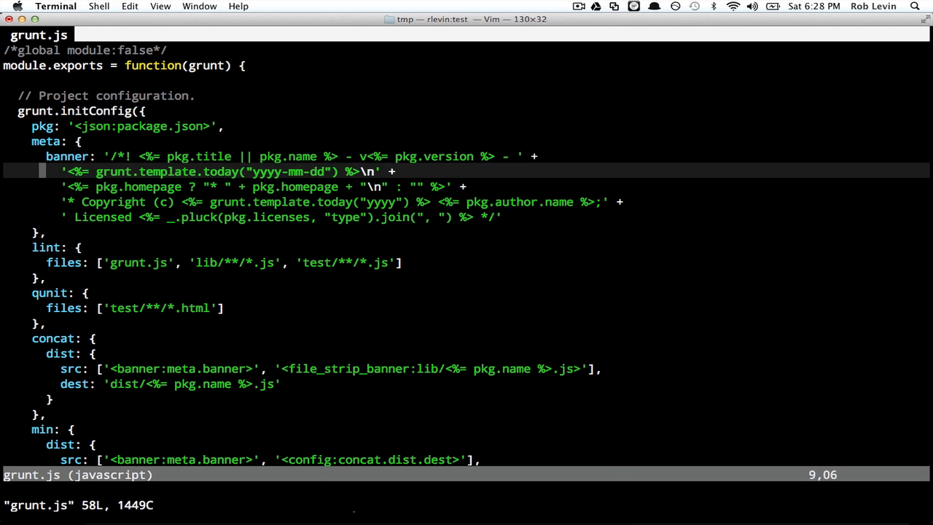
pyautogui.press('V')
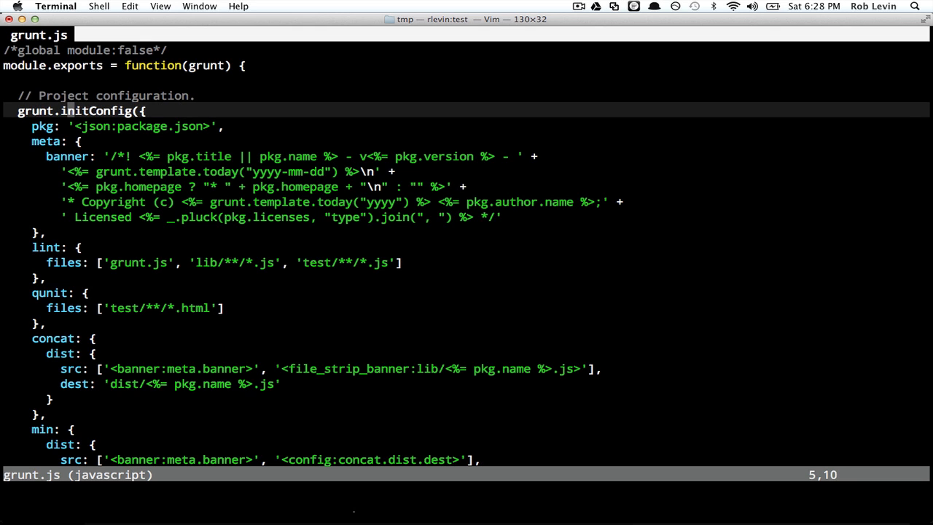
pyautogui.press('j')
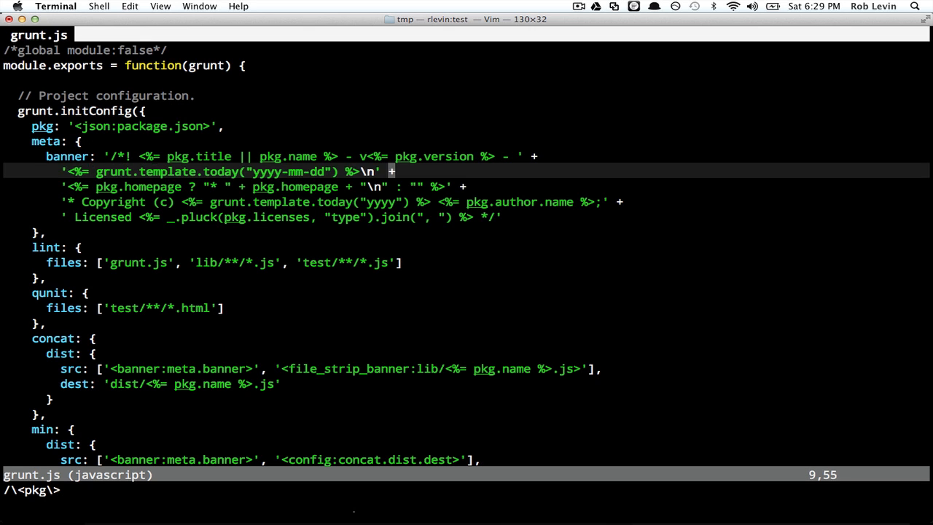
pyautogui.press('V')
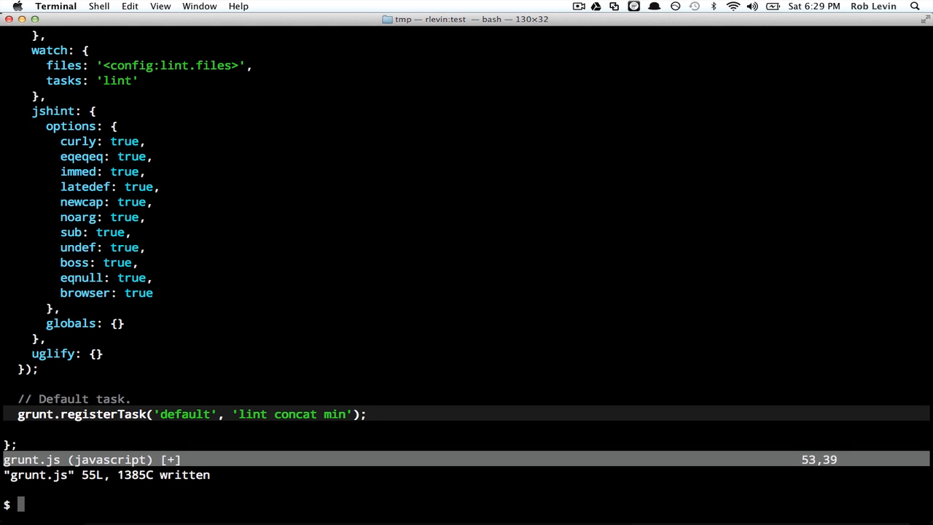
# - Grep grunt.js for pkg lines and append the output to package.json
pyautogui.write('grep')
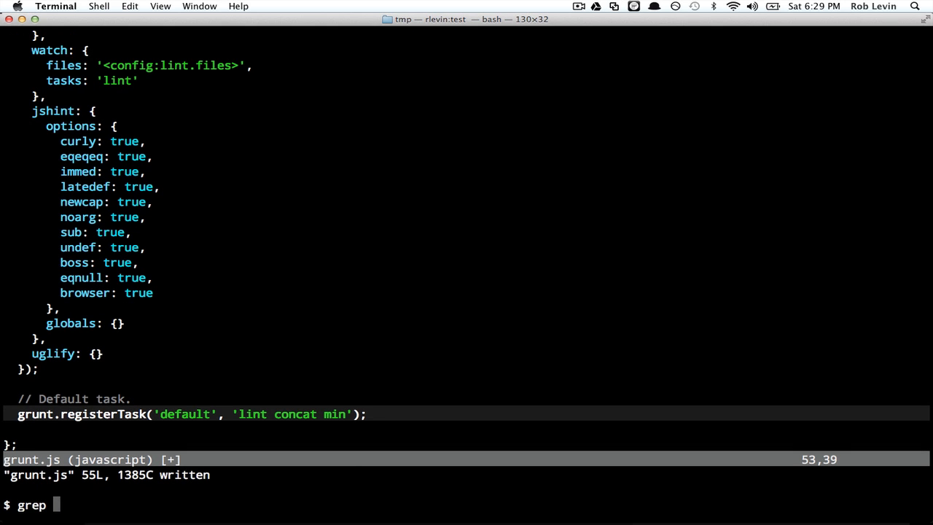
pyautogui.write('p')
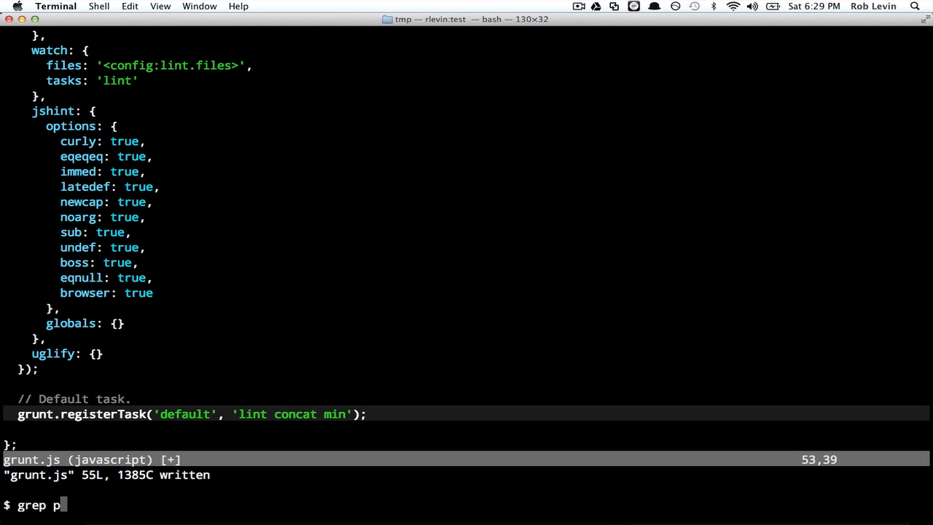
pyautogui.write('kg')
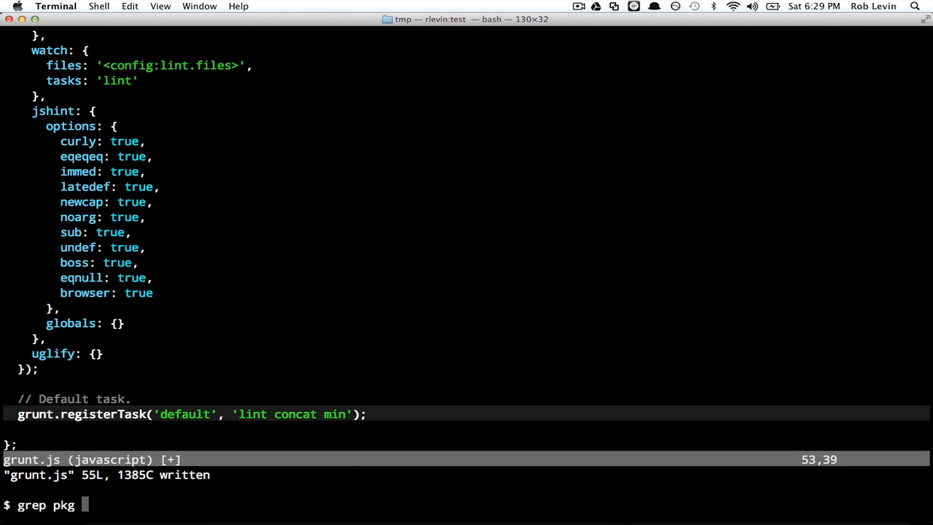
pyautogui.write('grunt.js >>')
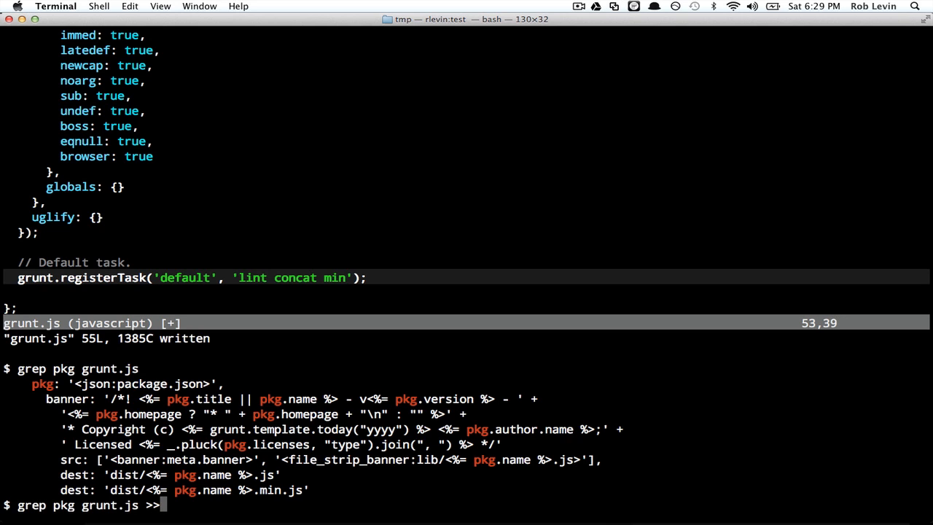
pyautogui.write('pakc')
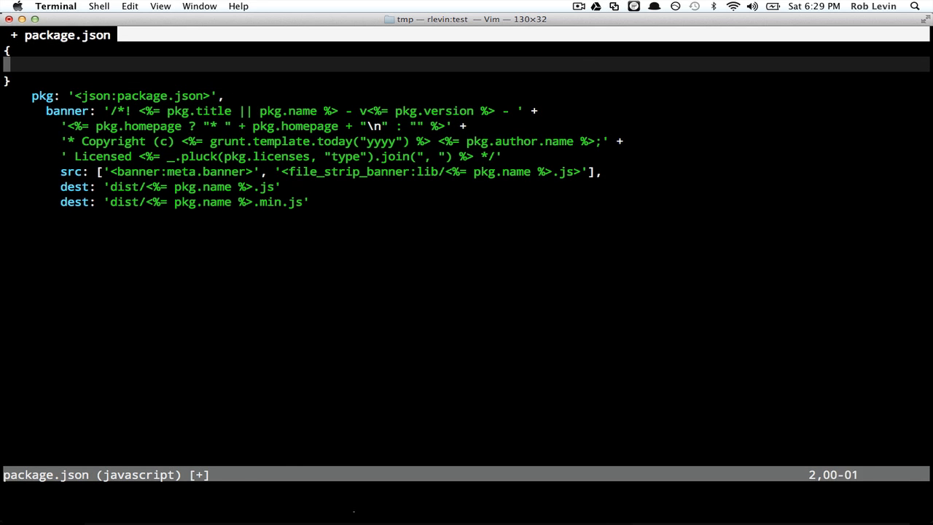
# - Delete the pasted pkg line from package.json
pyautogui.press('i')
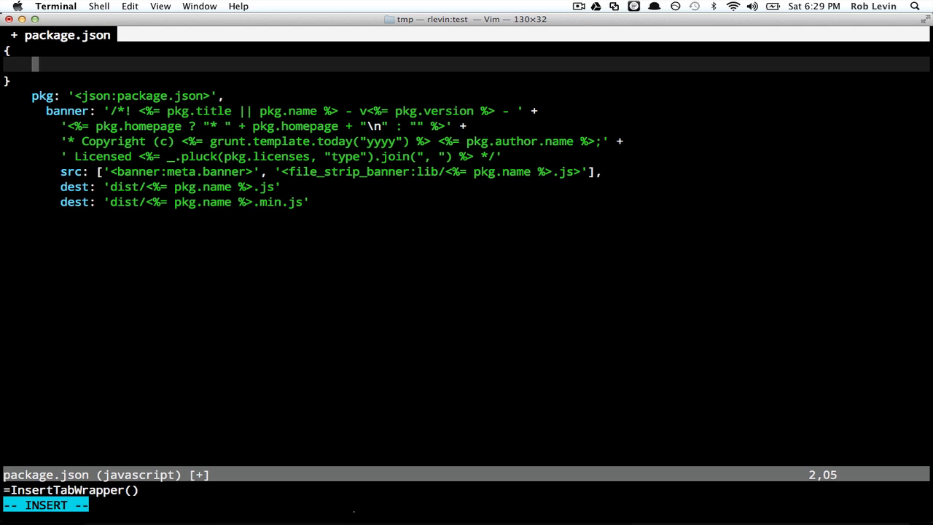
pyautogui.press('Escape')
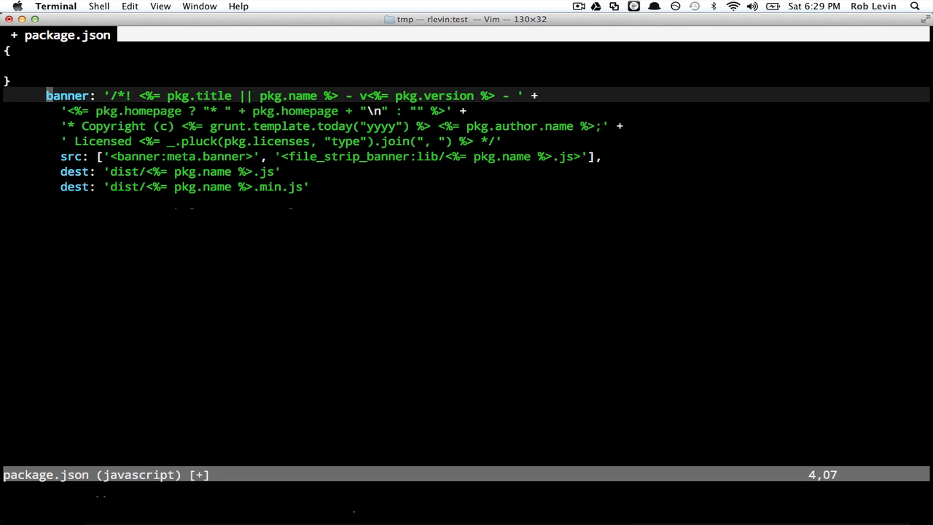
pyautogui.press('o')
pyautogui.write(':set ta')
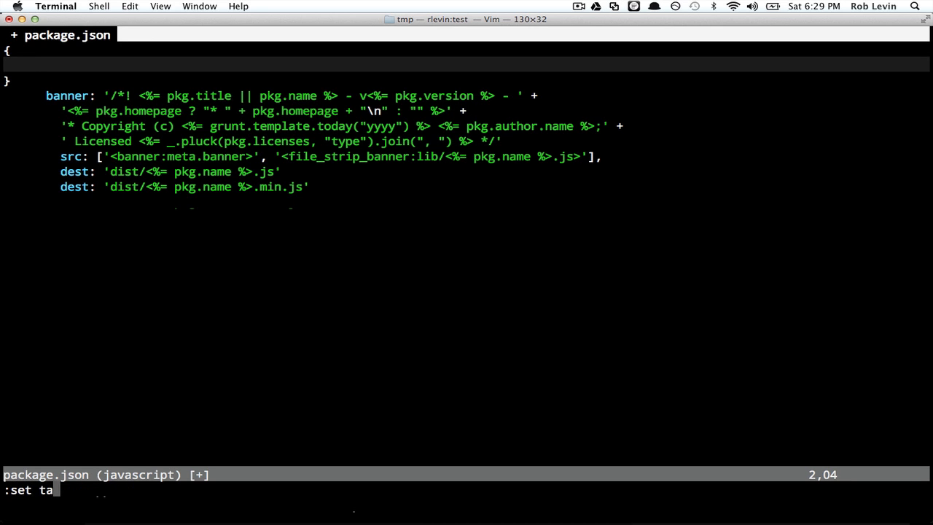
# - Set two-space indentation with tabstop=2, softtabstop=2 and expandtab
pyautogui.write('bstop=')
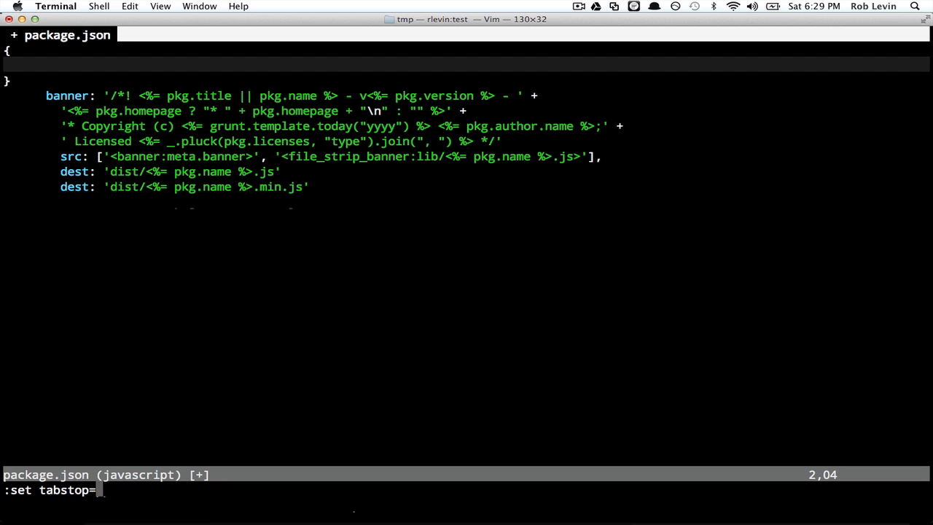
pyautogui.write('2')
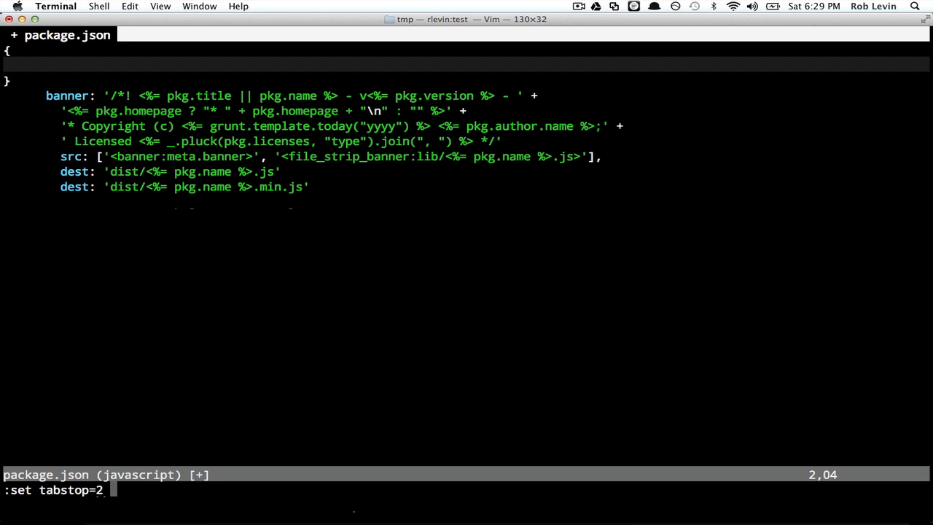
pyautogui.write('softtabstop=2 expa')
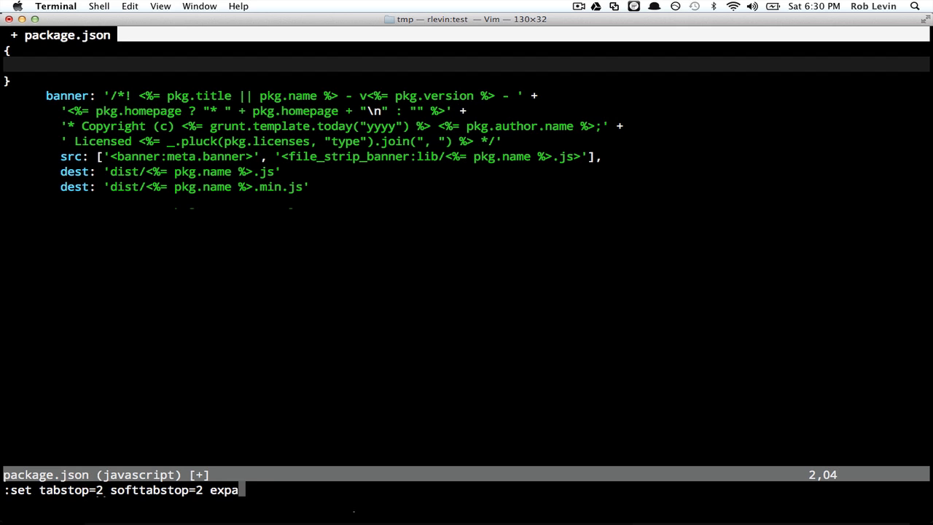
pyautogui.write('ndtab')
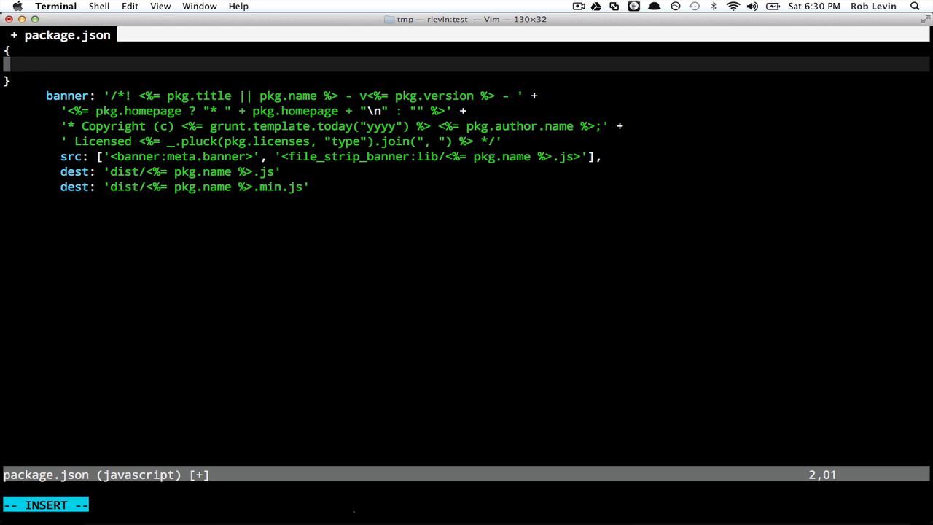
# - Add title "My kewl project" and name "kewl" entries to package.json
pyautogui.press('Tab')
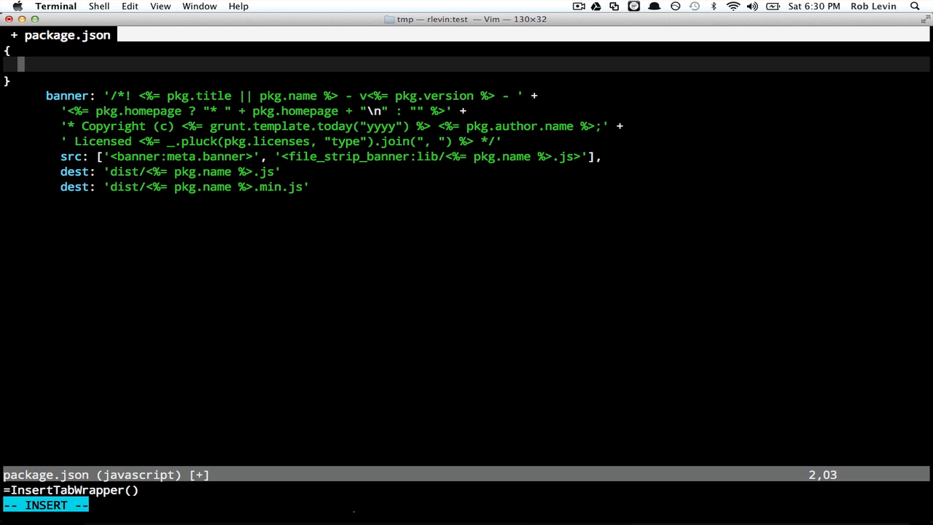
pyautogui.write('title: "')
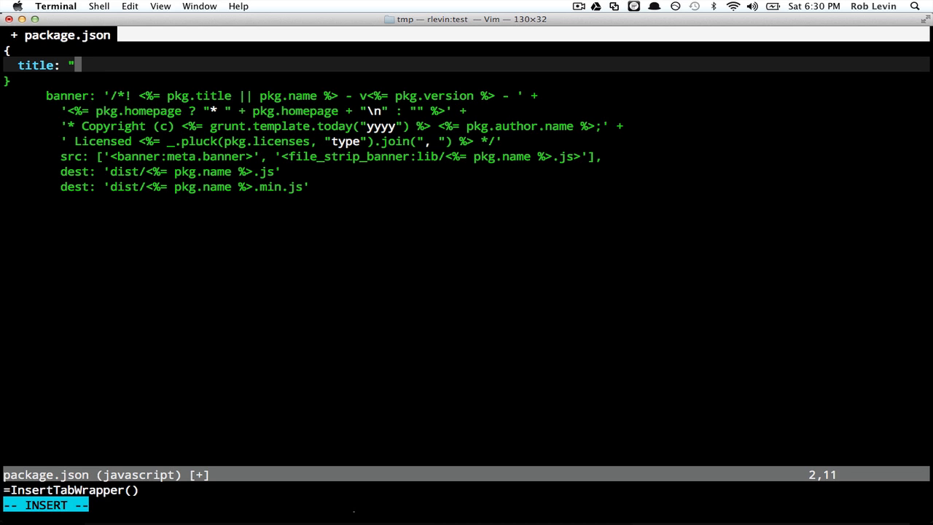
pyautogui.write('My')
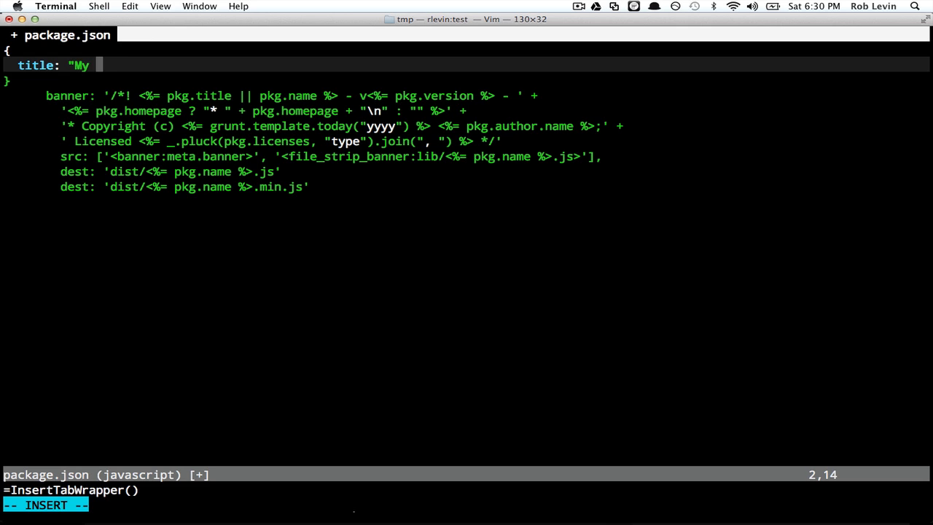
pyautogui.write('kewl proejc')
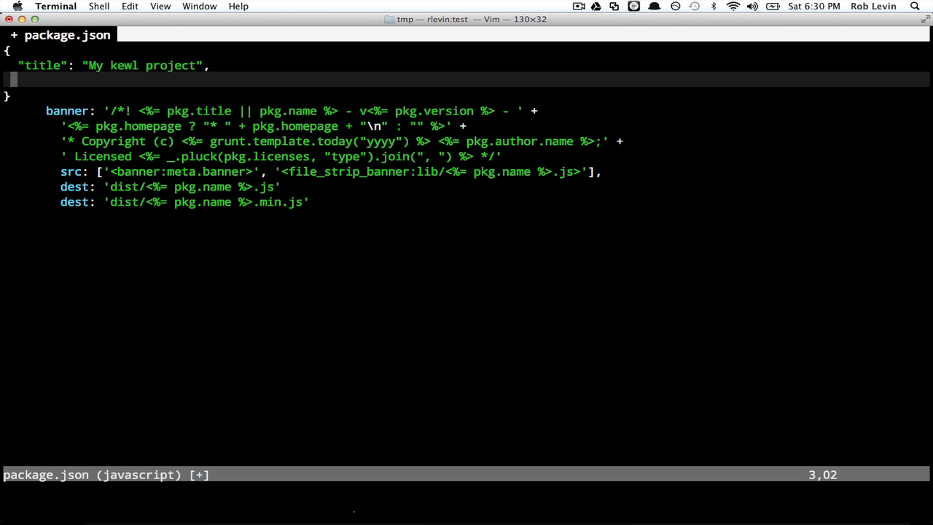
pyautogui.write('"name":')
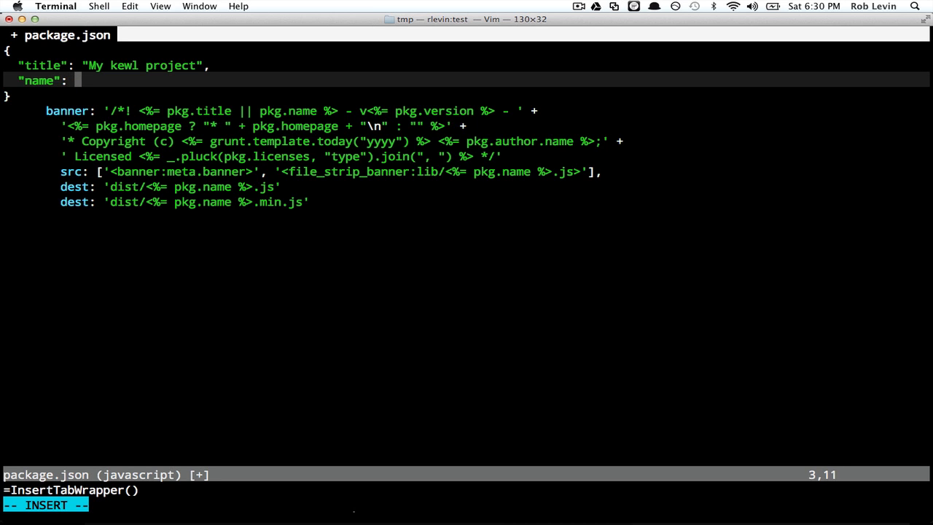
pyautogui.write('kewl')
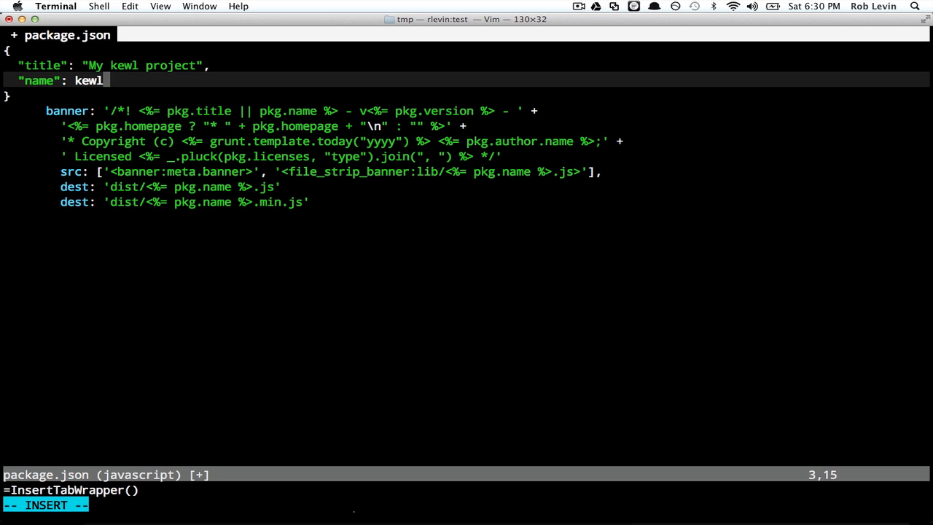
pyautogui.write('"')
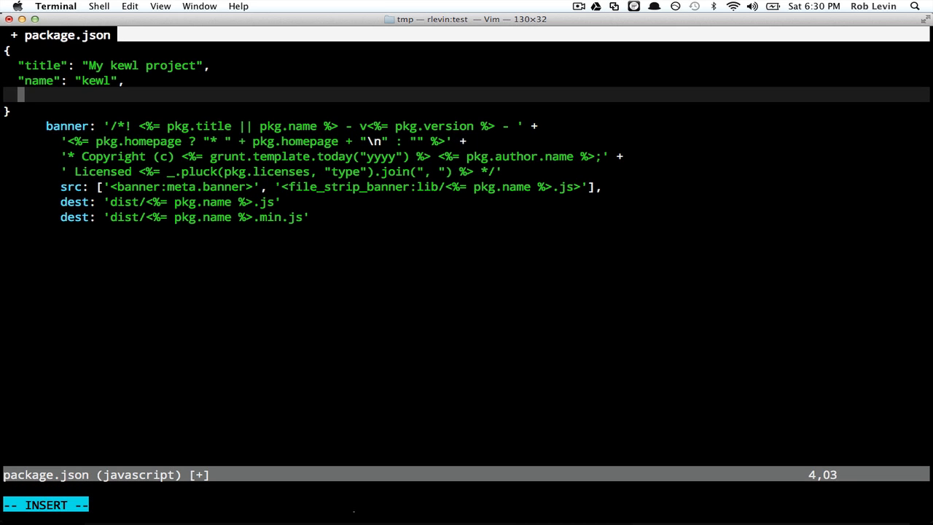
pyautogui.write('"version')
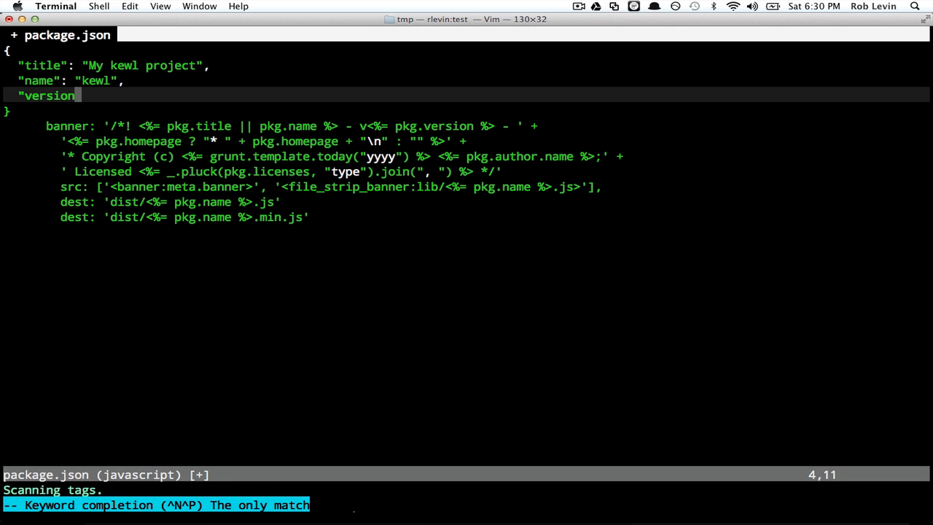
pyautogui.write('": 1')
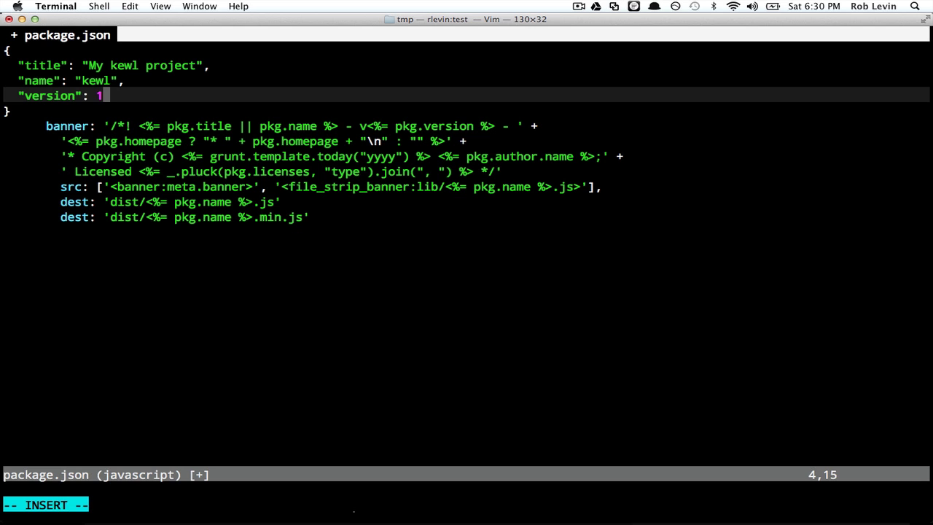
pyautogui.write('.1,')
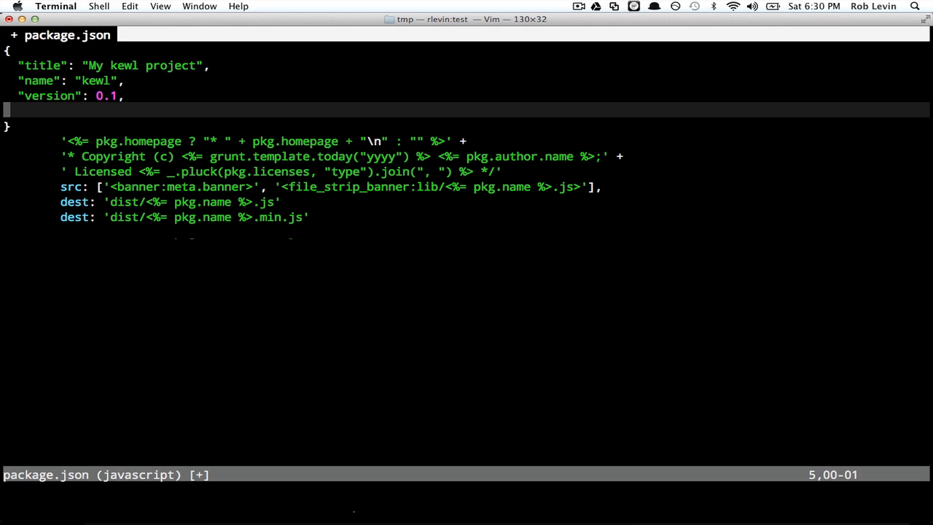
pyautogui.write('"homep')
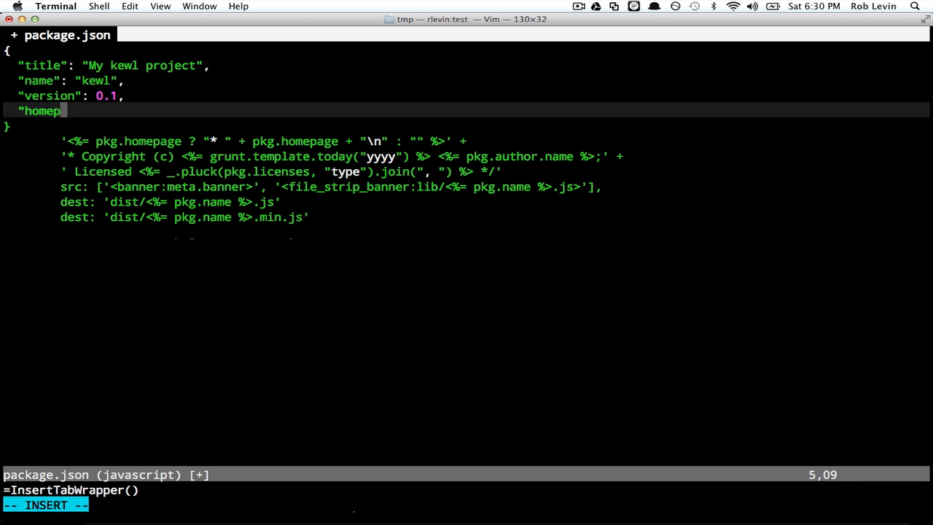
pyautogui.write('age":')
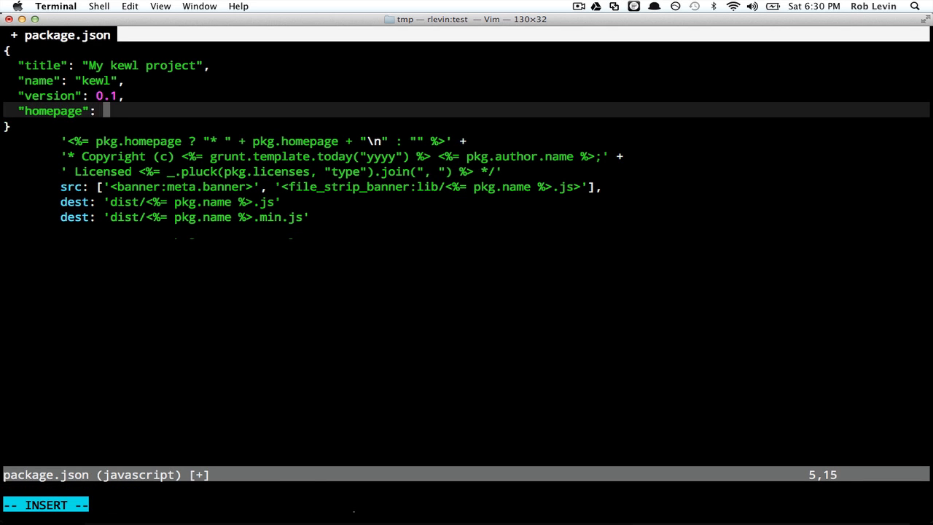
pyautogui.write('"http://kewl.com",')
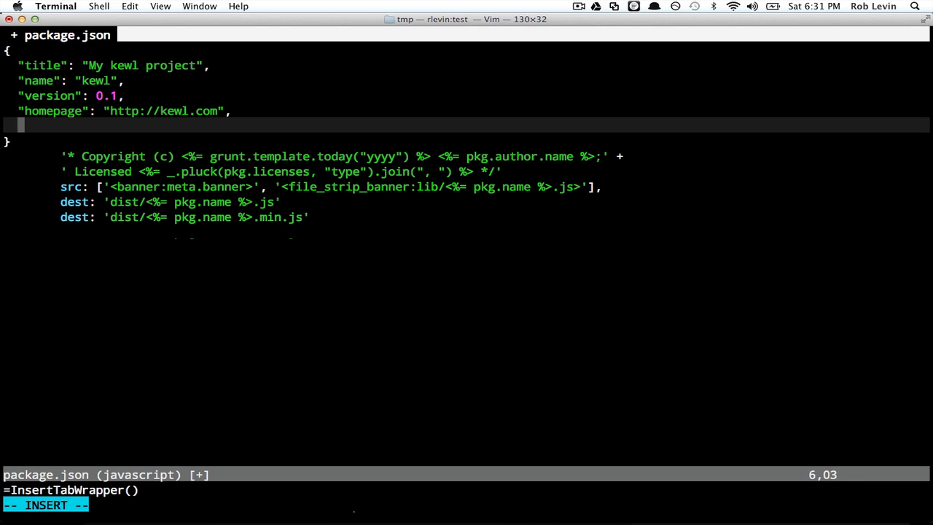
# - Add an author object with name Rob Levin
pyautogui.write('"author": {')
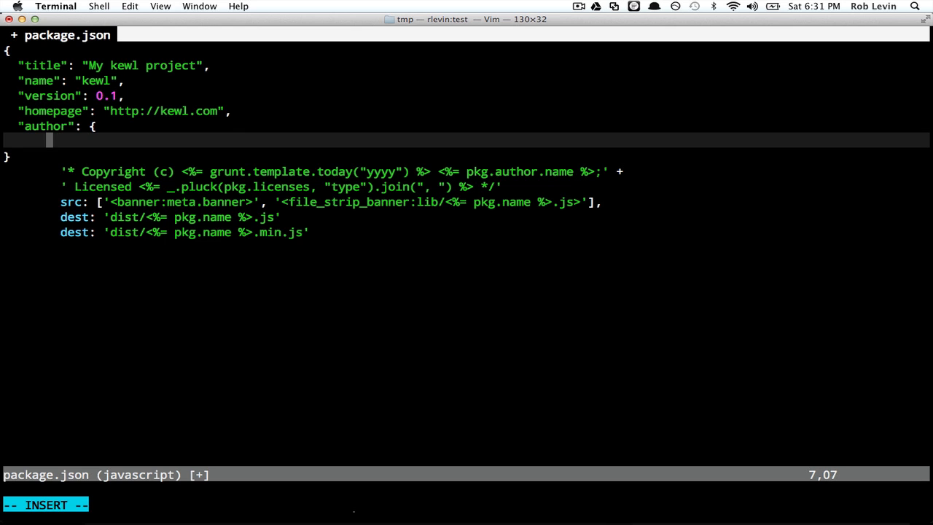
pyautogui.write('"name":')
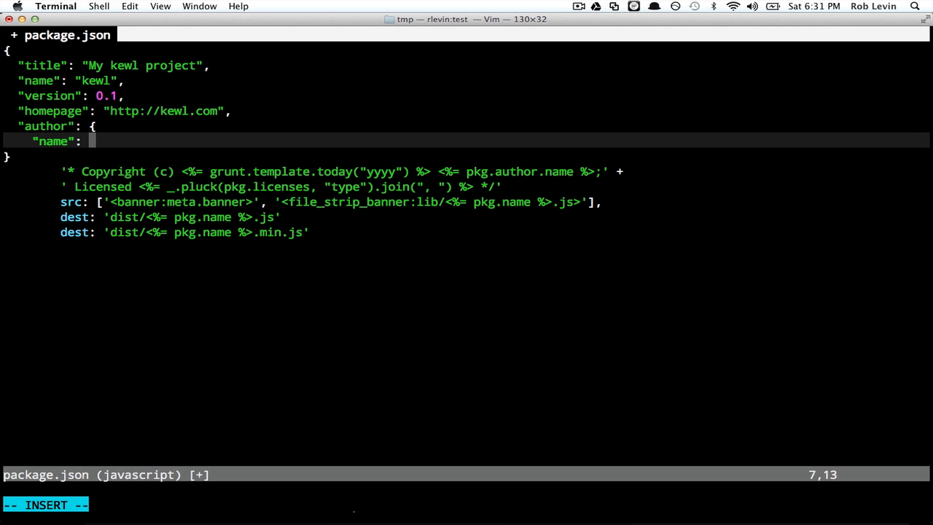
pyautogui.write('"Rob Levin",')
pyautogui.write('},')
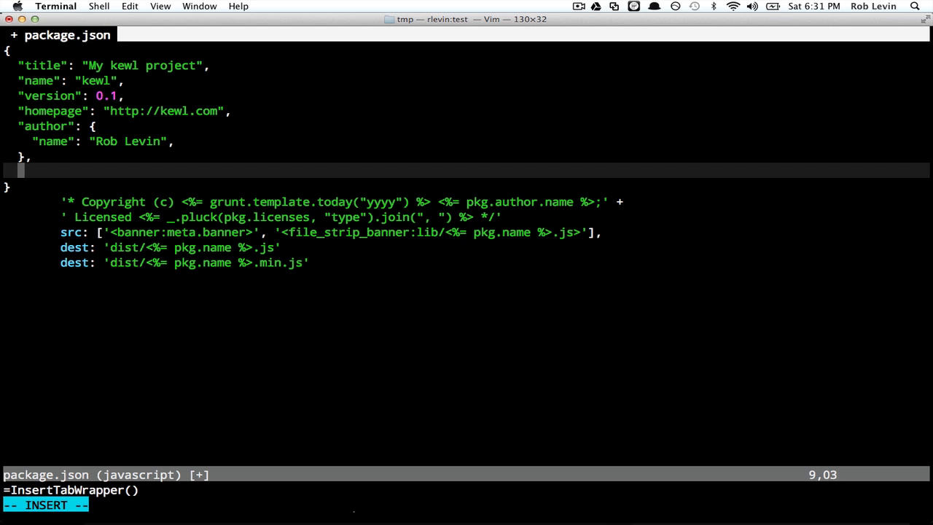
pyautogui.write('"licen')
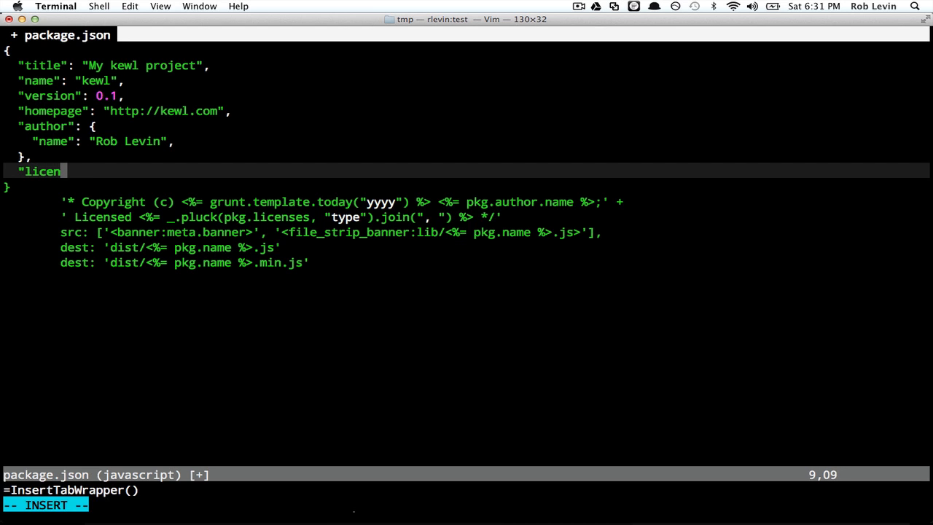
pyautogui.write('ses')
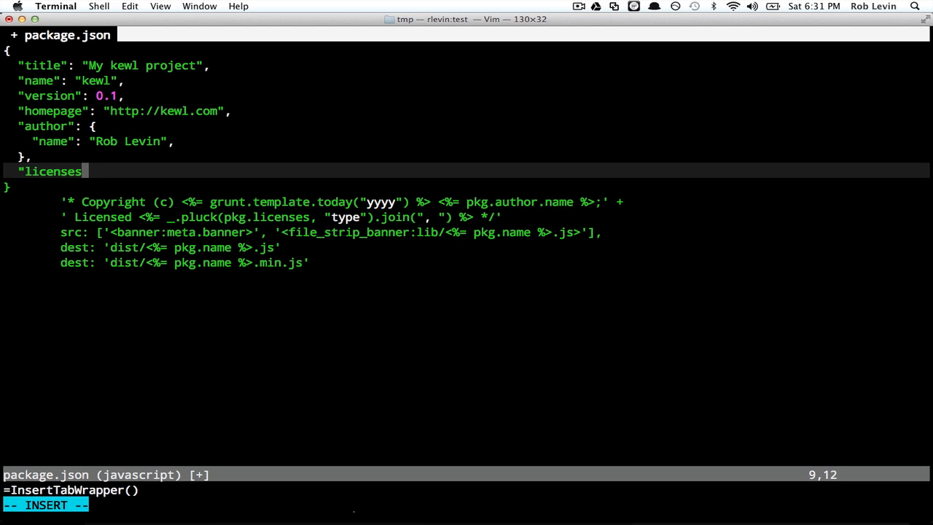
pyautogui.write('"": [')
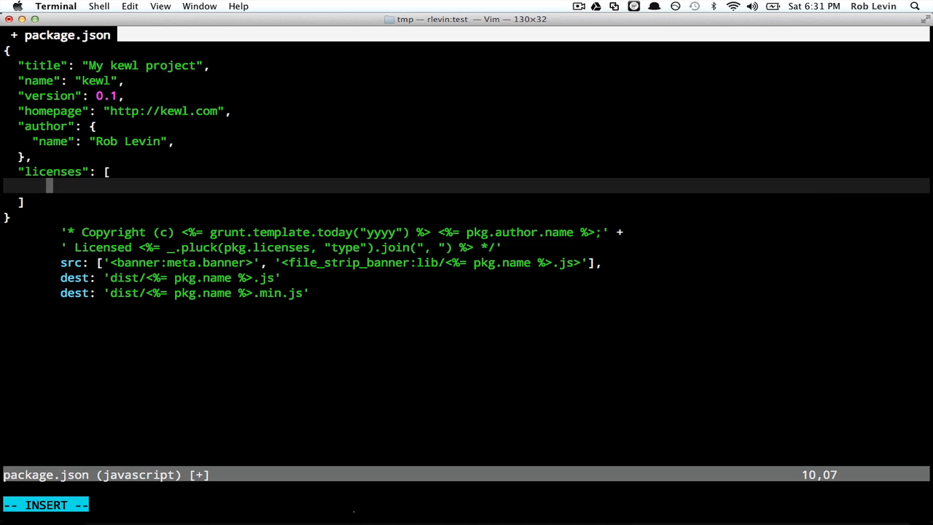
pyautogui.press('Left')
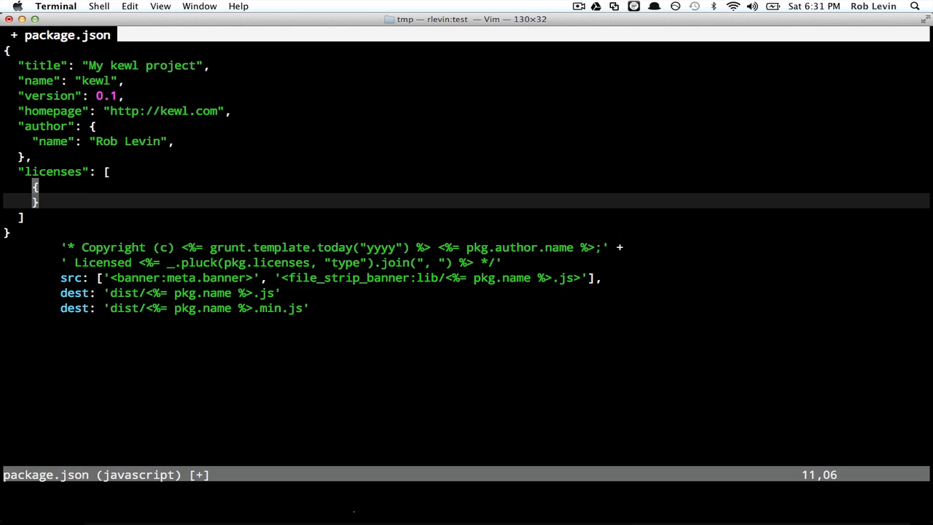
pyautogui.write('"')
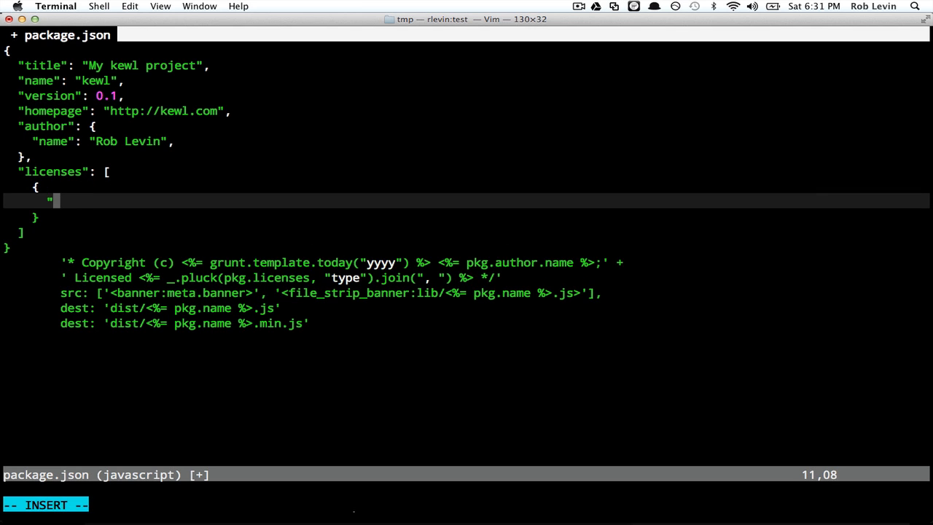
pyautogui.write('type":')
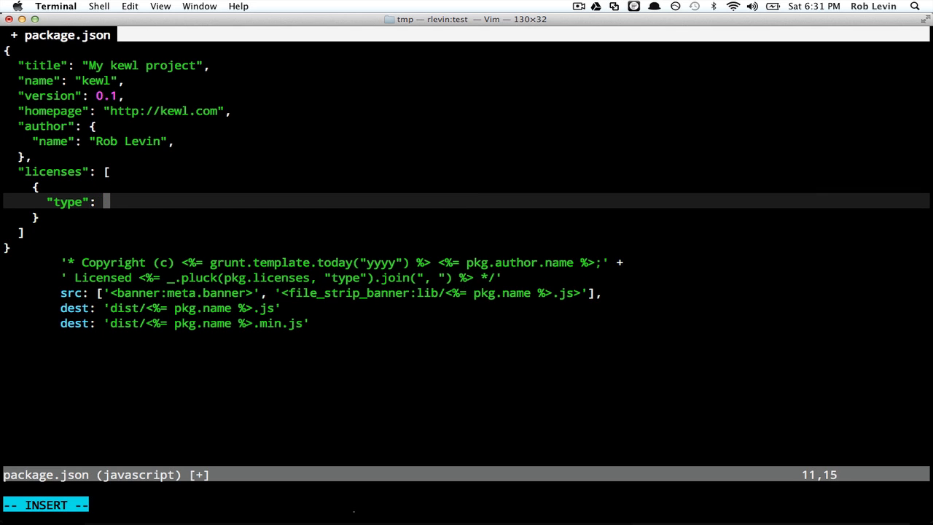
pyautogui.write('"MIT",')
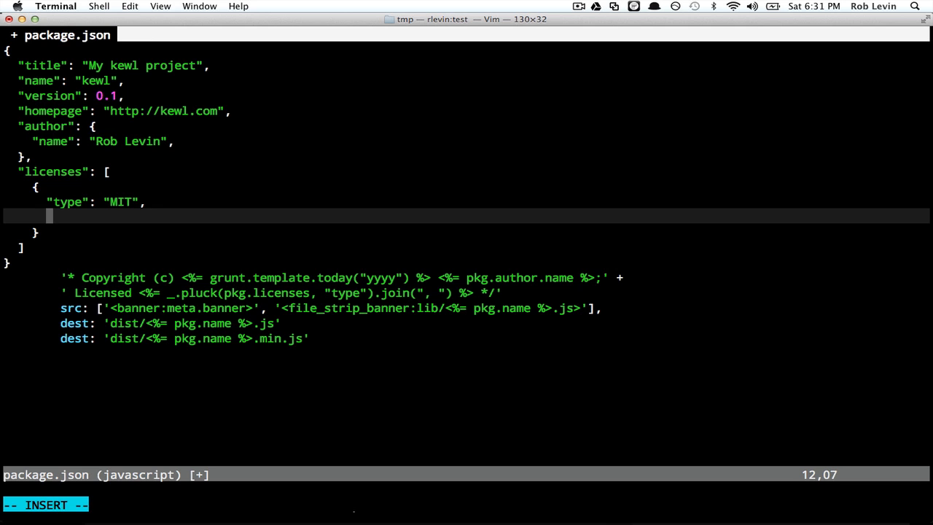
pyautogui.write('"url": "http:/')
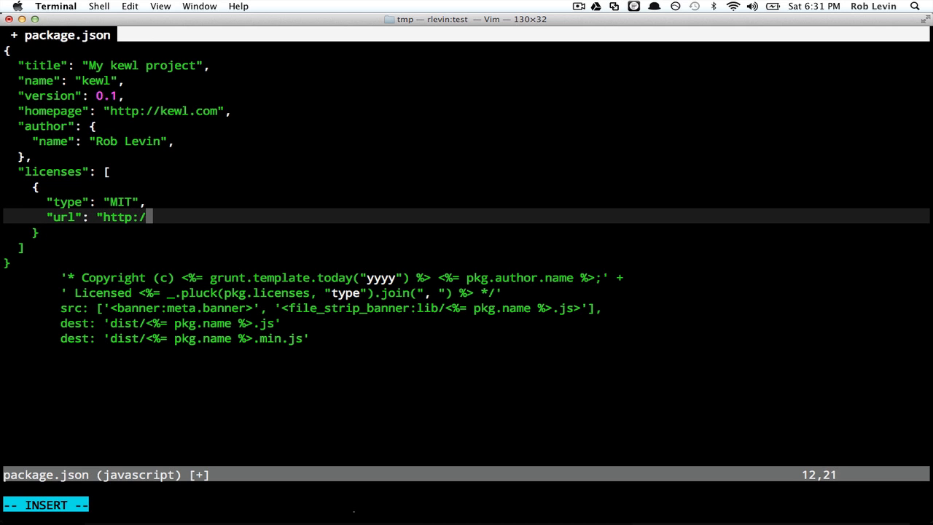
pyautogui.write('kewl.co')
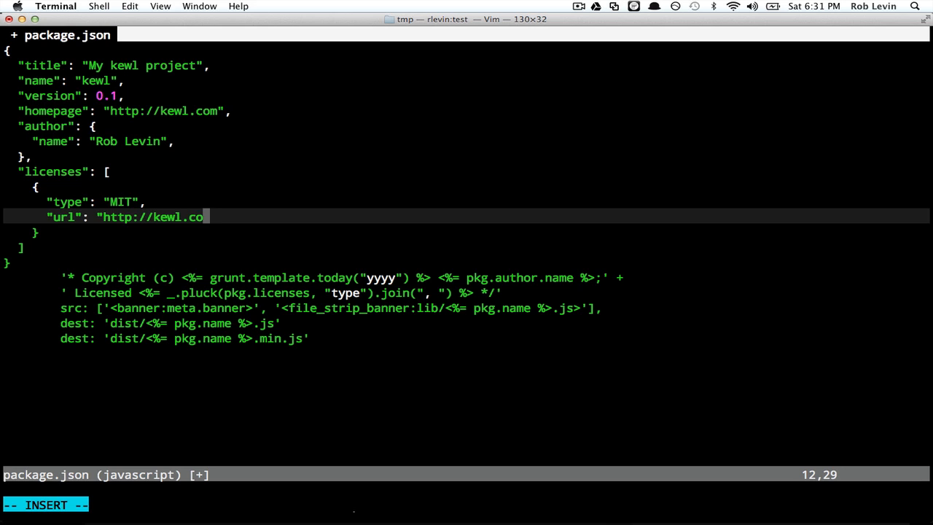
pyautogui.write('m/path/to/lice')
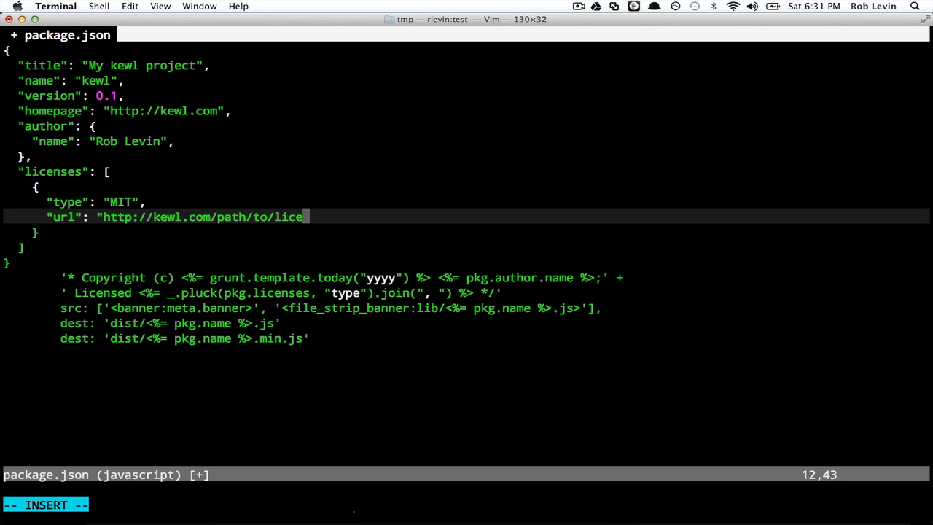
pyautogui.write('nse')
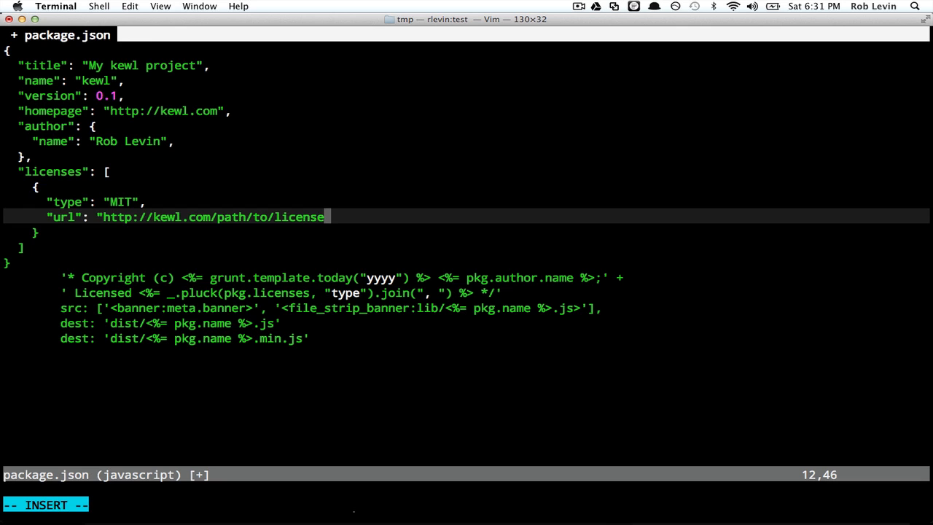
pyautogui.write('/mit.html"')
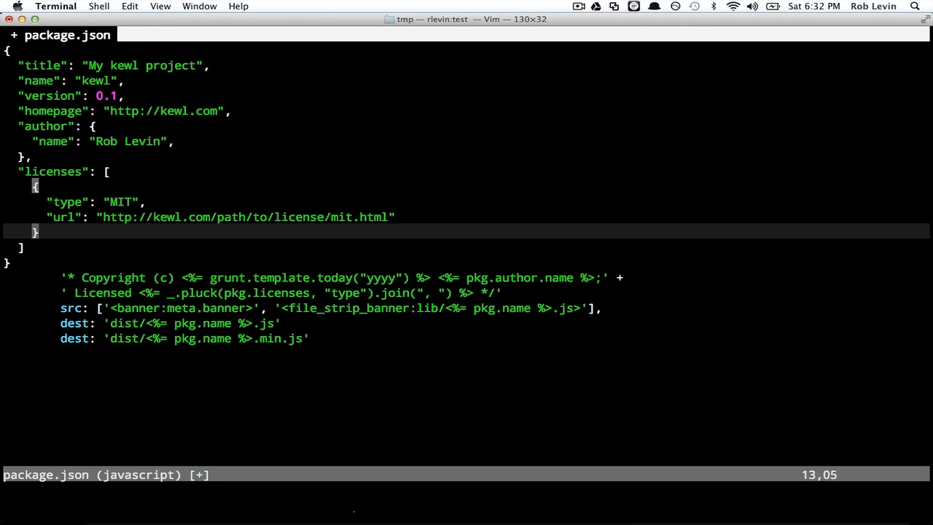
pyautogui.press('o')
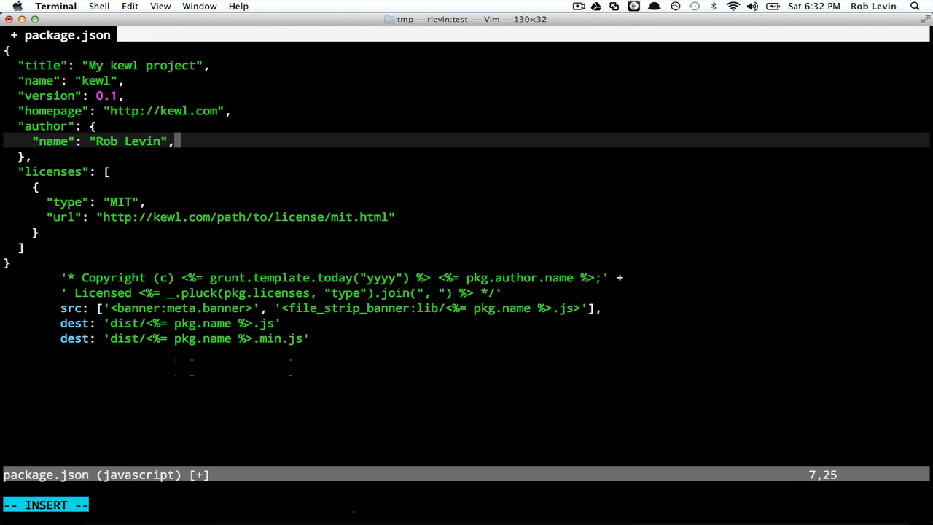
# - Strip the stray comma and banner lines, save package.json, run grunt, then reopen it
pyautogui.press('BackSpace')
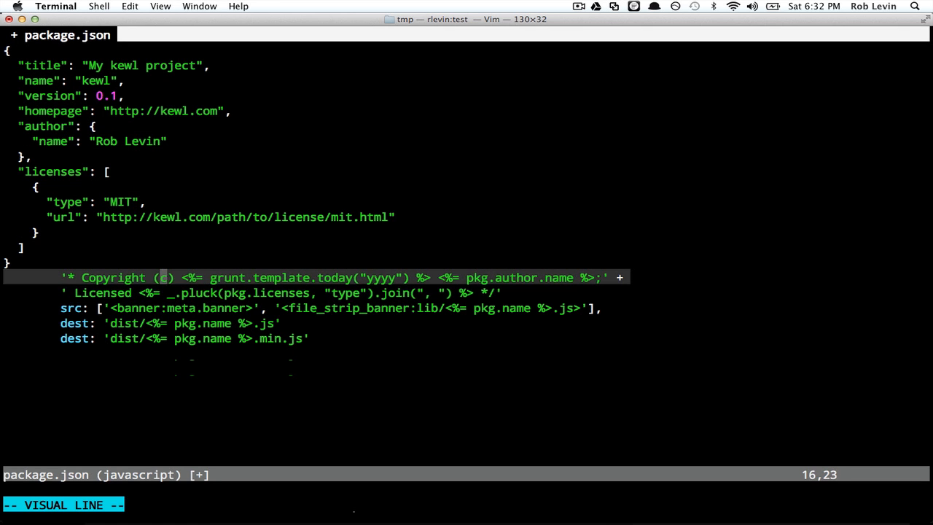
pyautogui.press('d')
pyautogui.write('grunt')
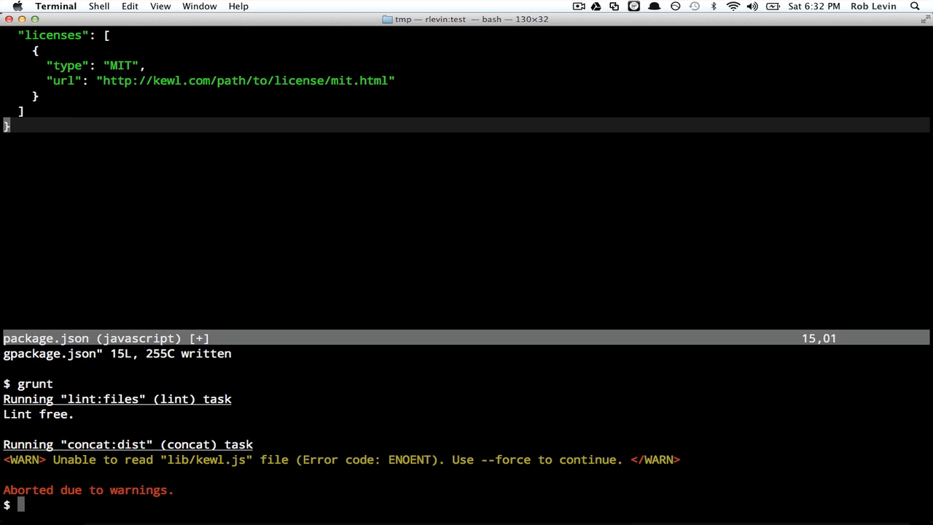
pyautogui.write('vi')
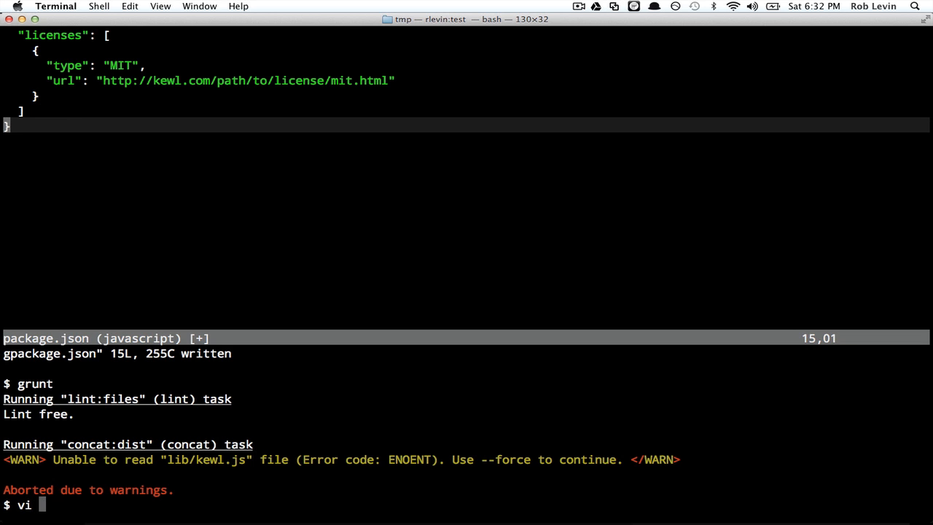
pyautogui.write('package.json')
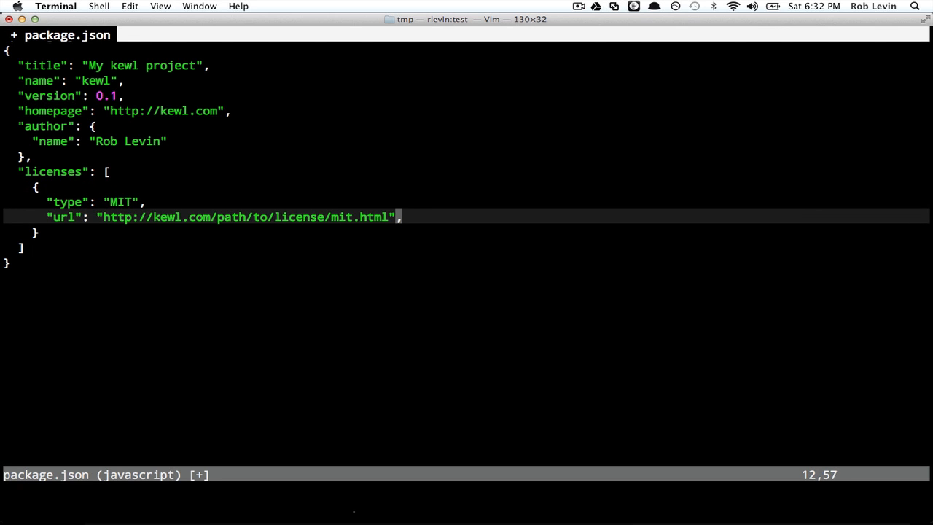
# - Try a trial license property line, remove it, and resave package.json unchanged
pyautogui.press('enter')
pyautogui.write('"')
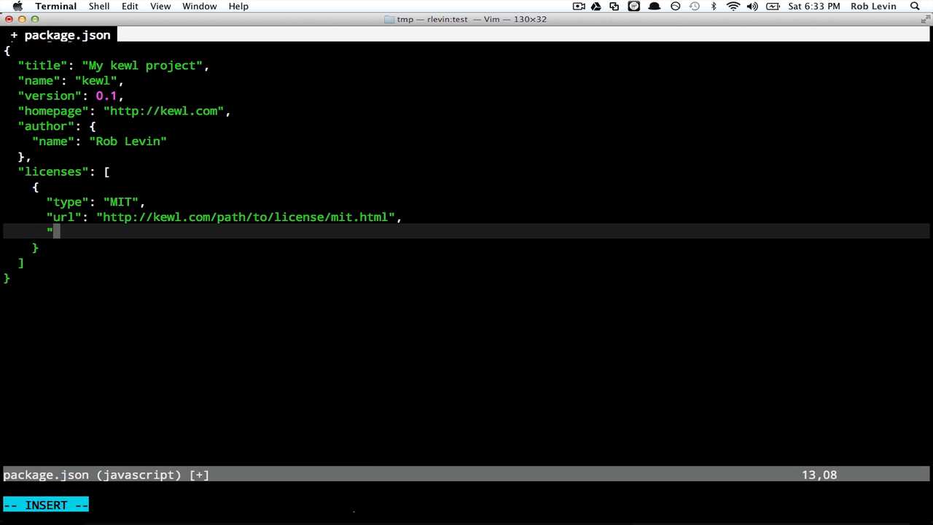
pyautogui.write('prop":')
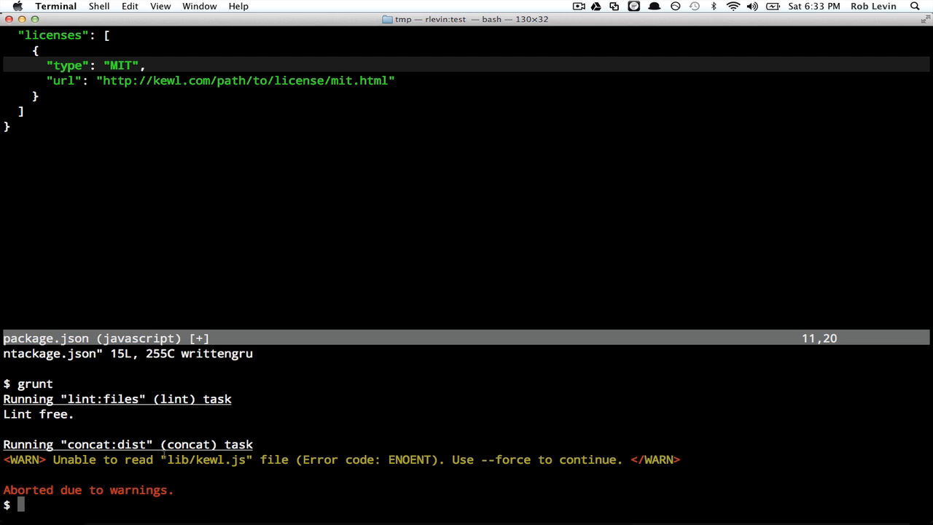
pyautogui.doubleClick(204, 459)
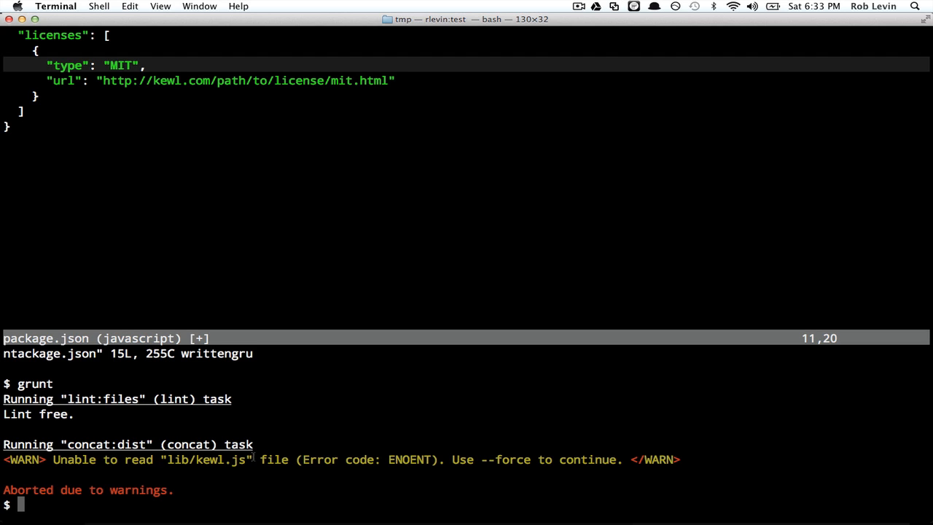
pyautogui.write('vi')
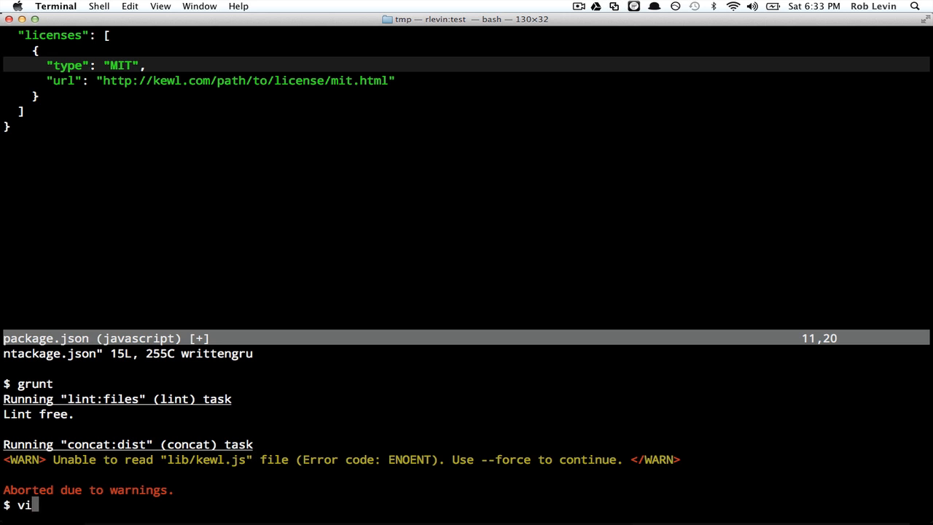
# - Reopen grunt.js, search for the concat section, and suspend Vim to the shell
pyautogui.write('grunt.js')
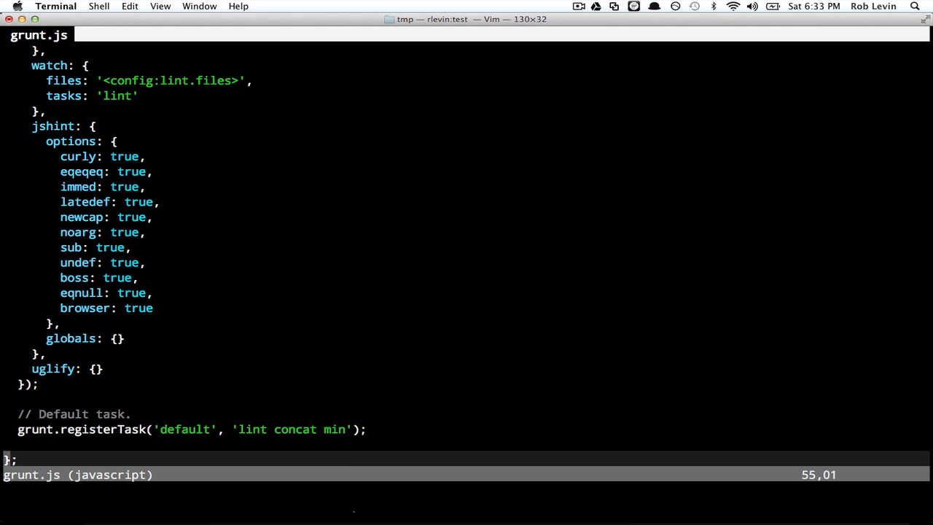
pyautogui.write('/co')
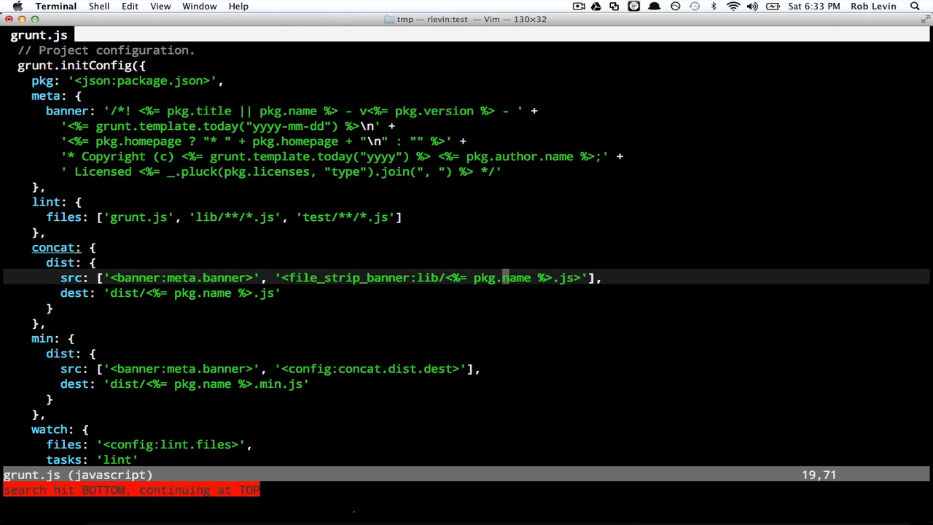
pyautogui.press('i')
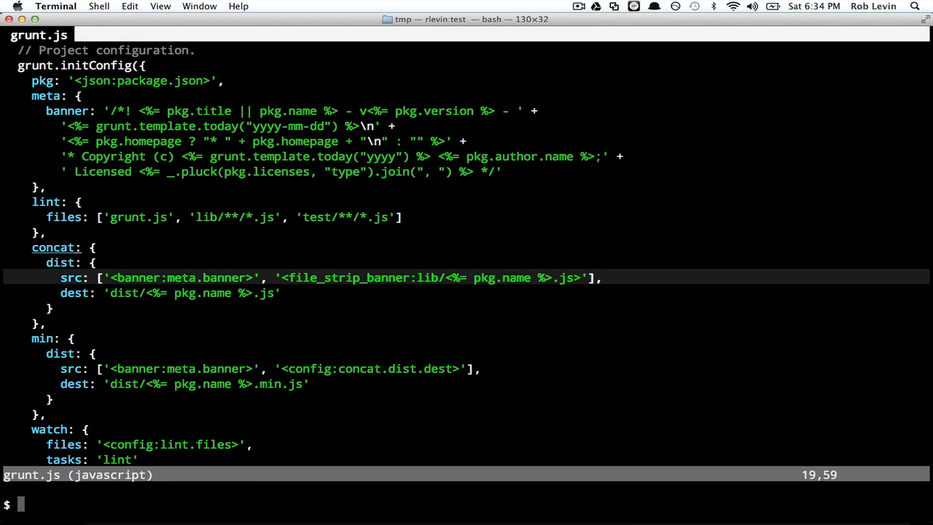
# - Create a lib folder and an empty lib/kewl.js
pyautogui.write('mkdir lib')
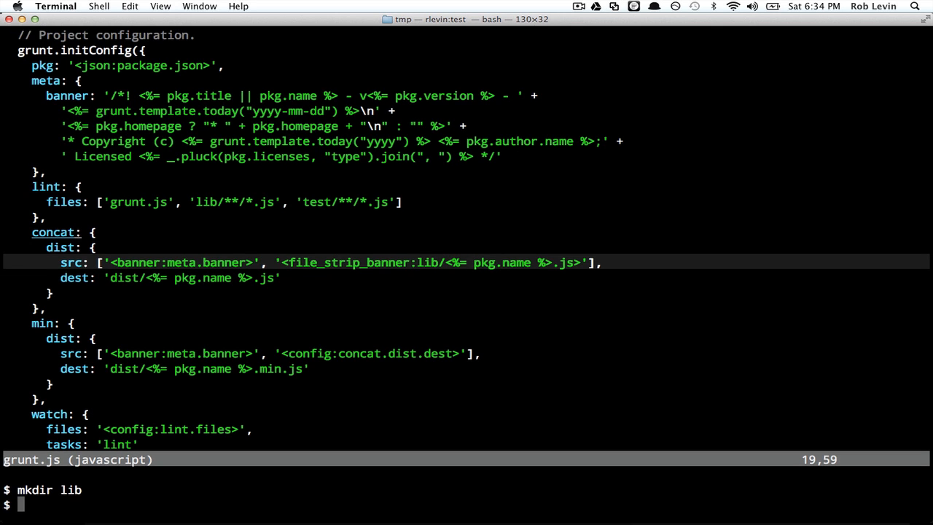
pyautogui.write('touch lib/')
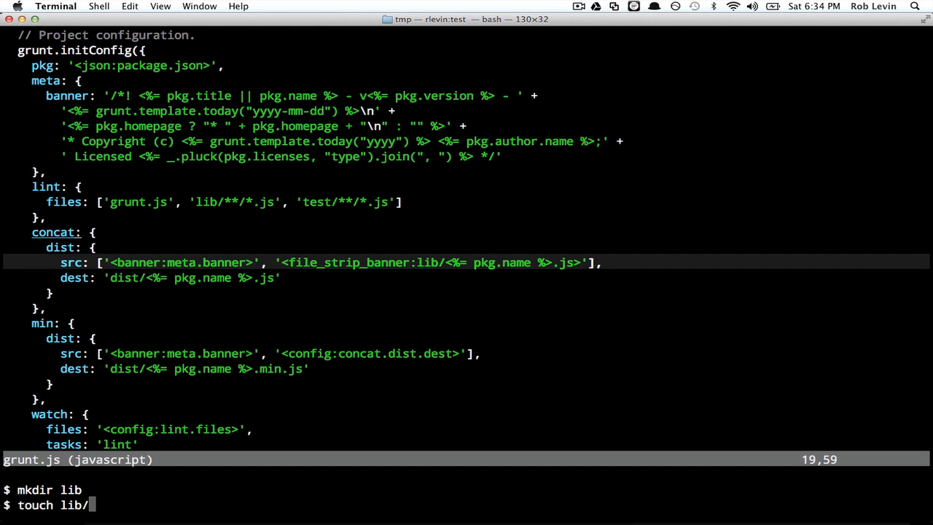
pyautogui.write('kewl.js')
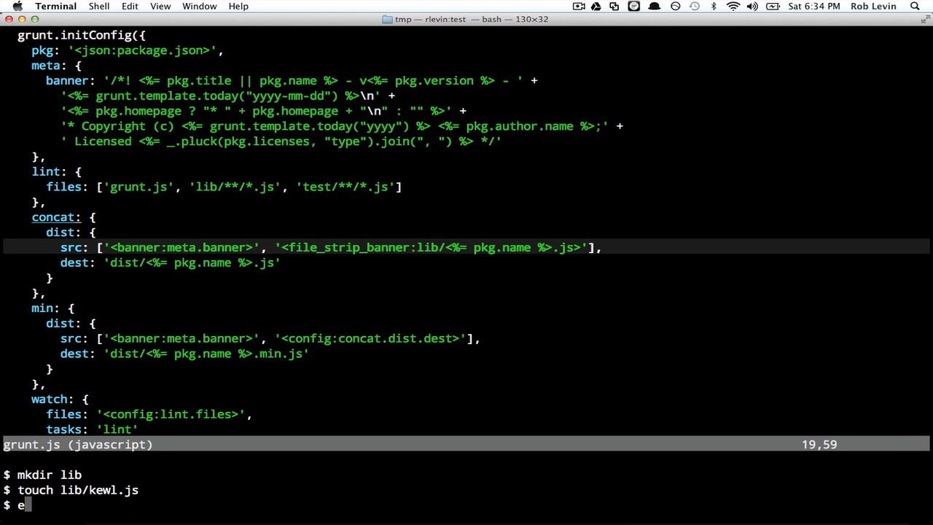
# - Append a function alerting 'This is the kewl project.' to lib/kewl.js and print it
pyautogui.write('cho "(fu')
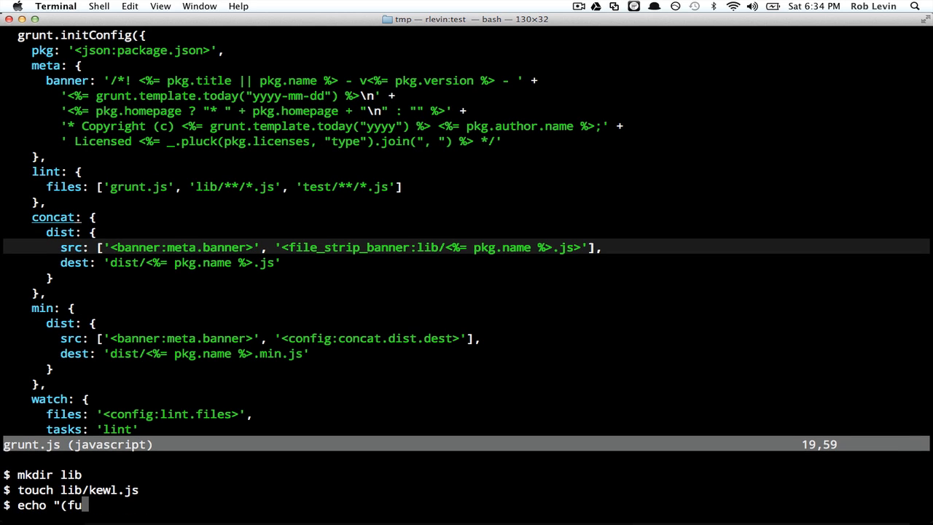
pyautogui.write('nction() {')
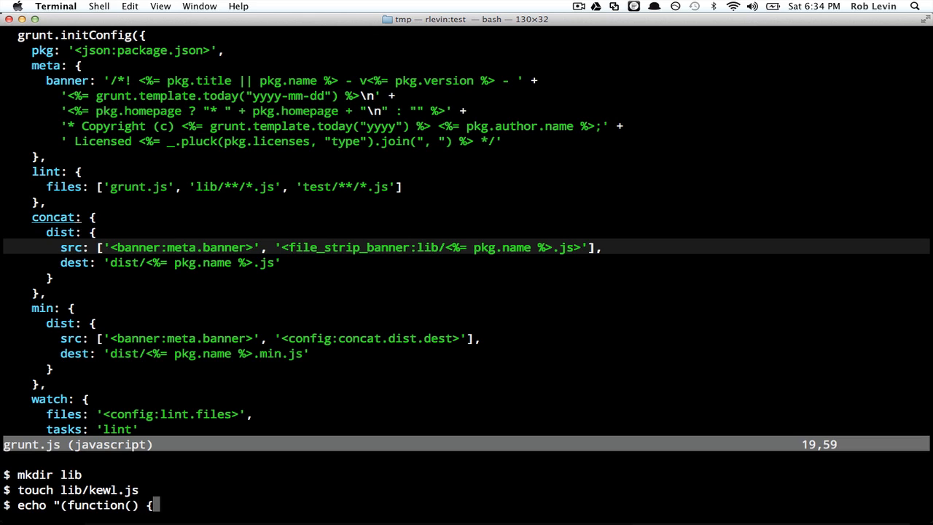
pyautogui.write('window')
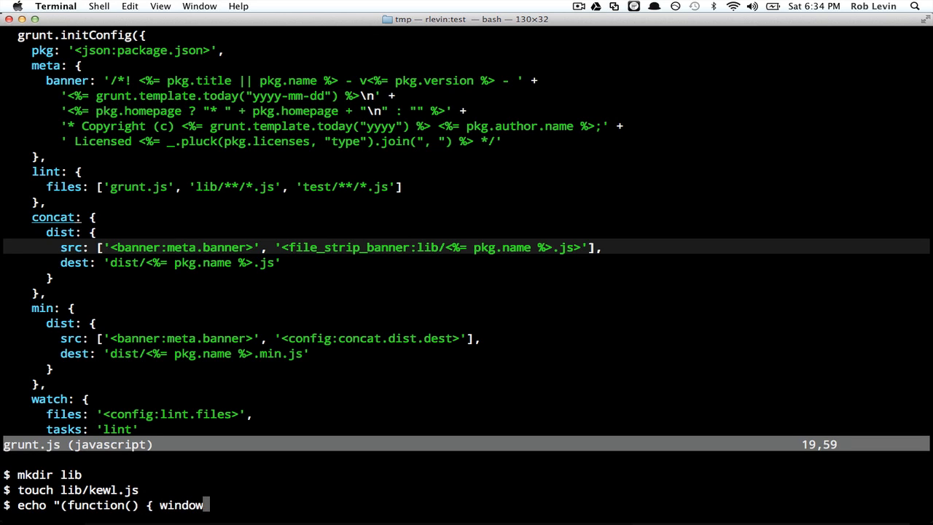
pyautogui.write('.alert("')
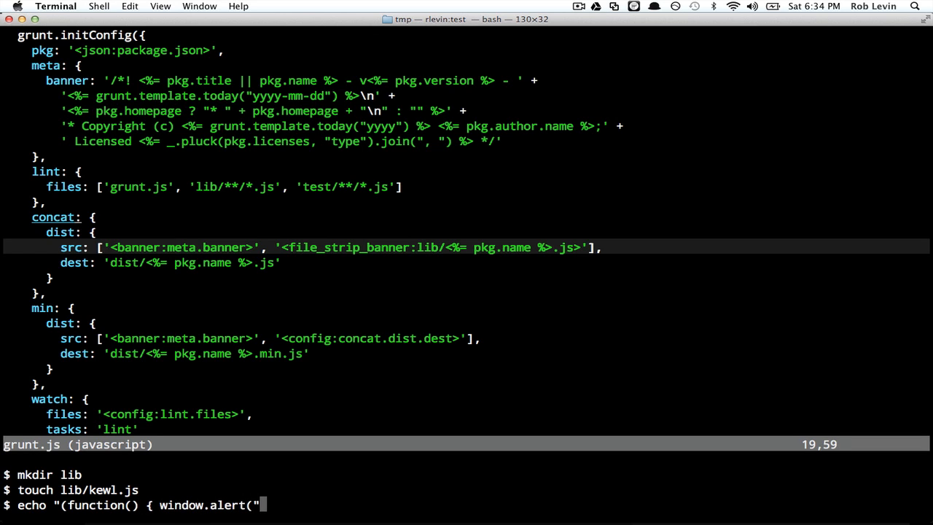
pyautogui.write("'This is ke")
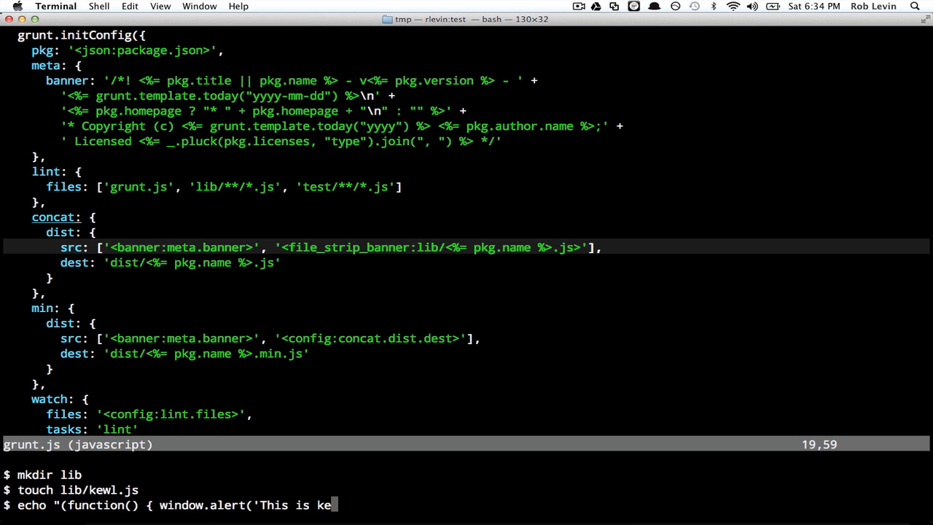
pyautogui.write('wl pr')
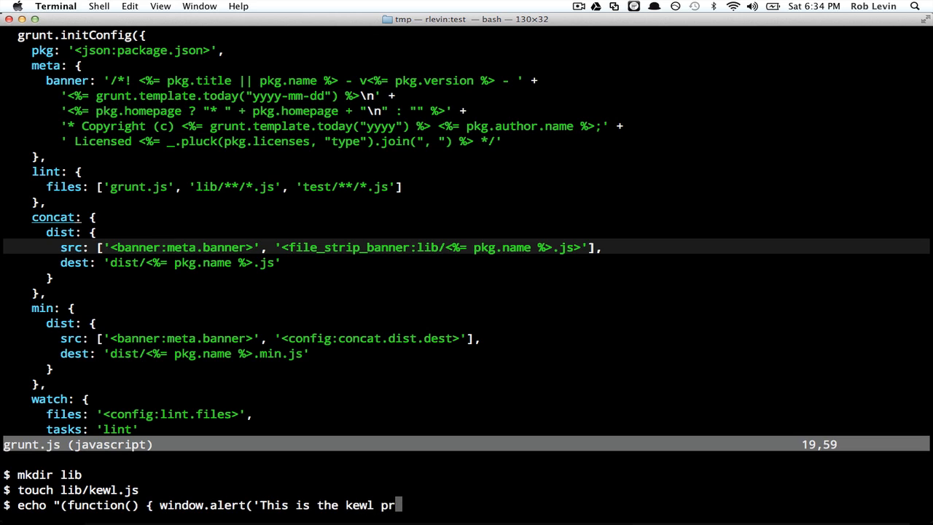
pyautogui.write('ojec')
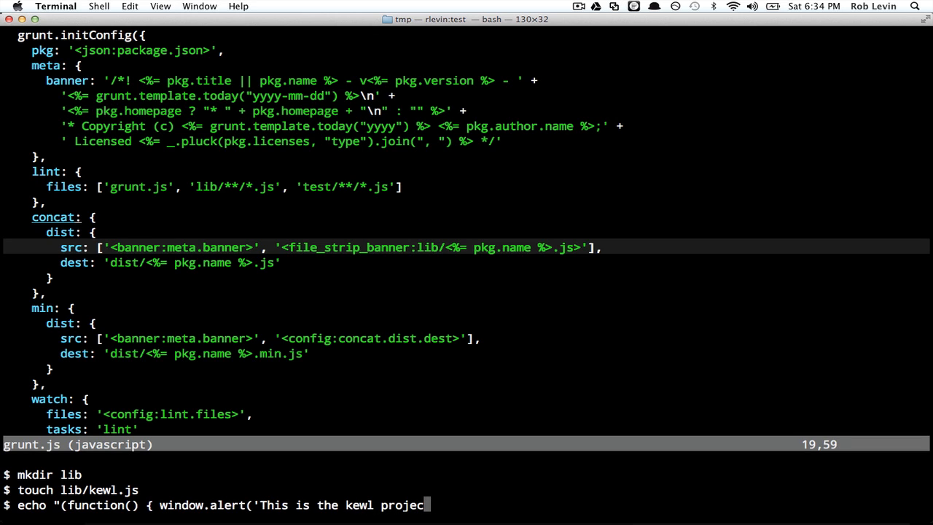
pyautogui.write("t.');")
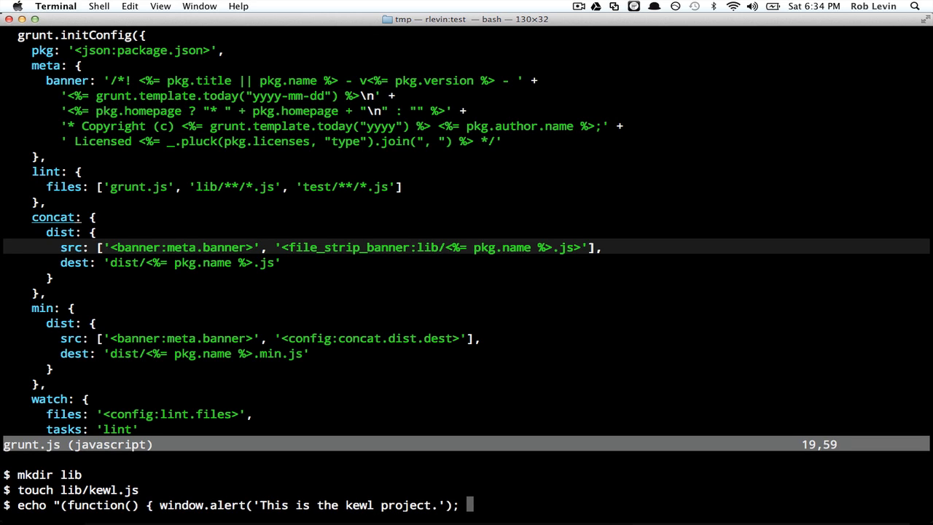
pyautogui.write('}());')
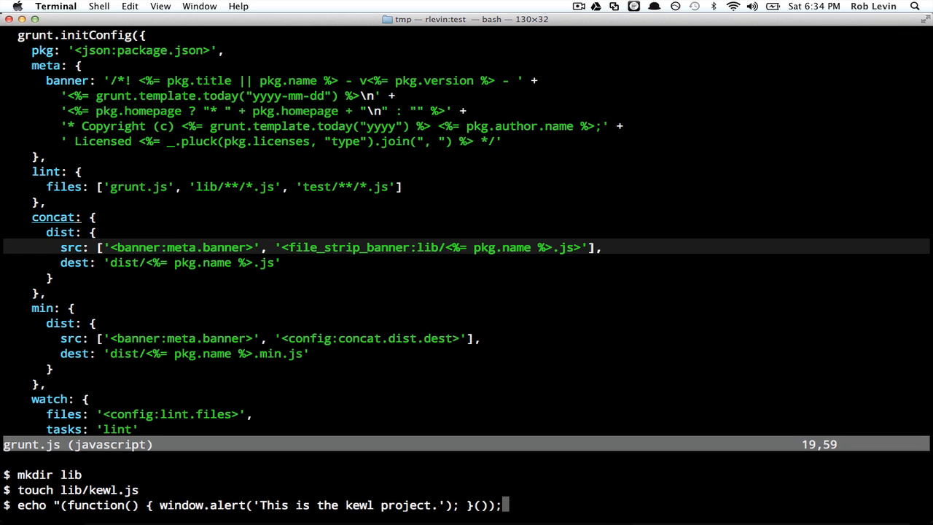
pyautogui.write('"')
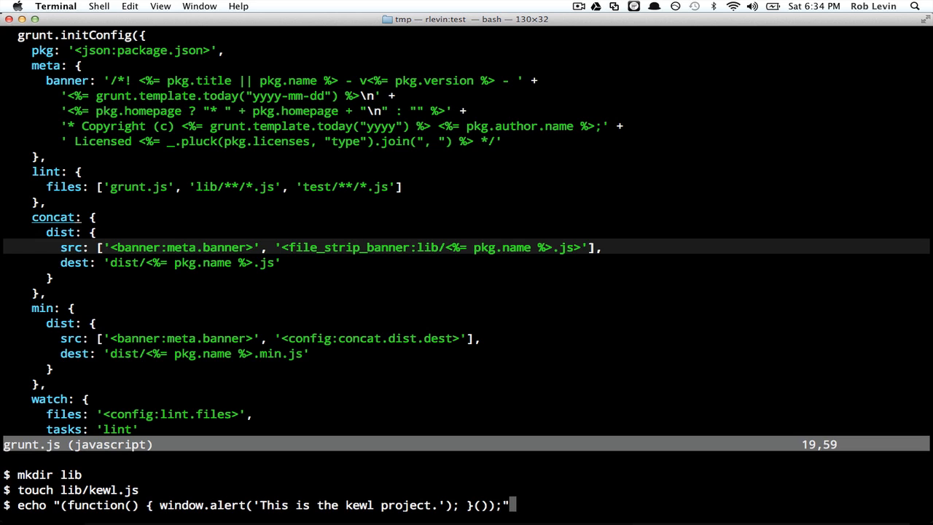
pyautogui.press('Return')
pyautogui.write('echo "(function() { window.alert(\'This is the kewl project.\'); }());" >>')
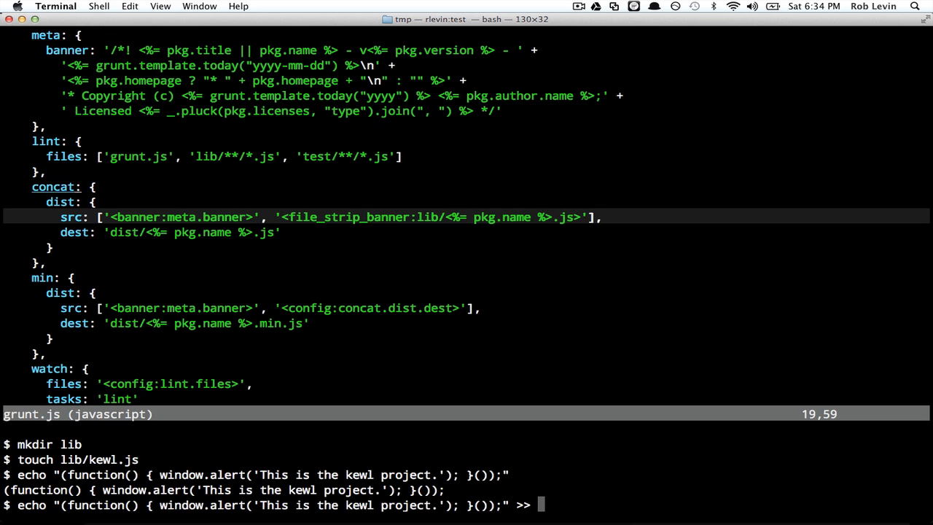
pyautogui.write('lib/kewl.js')
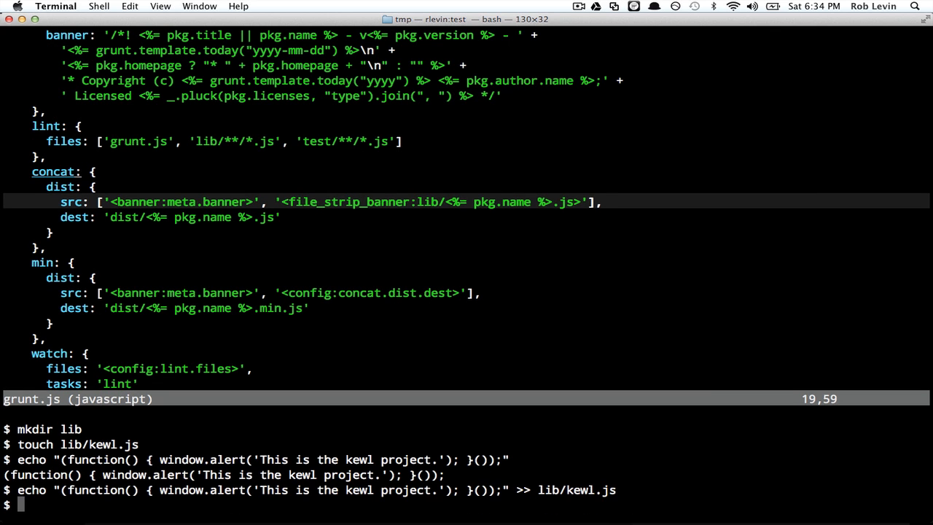
pyautogui.write('cat lib/kewl.js')
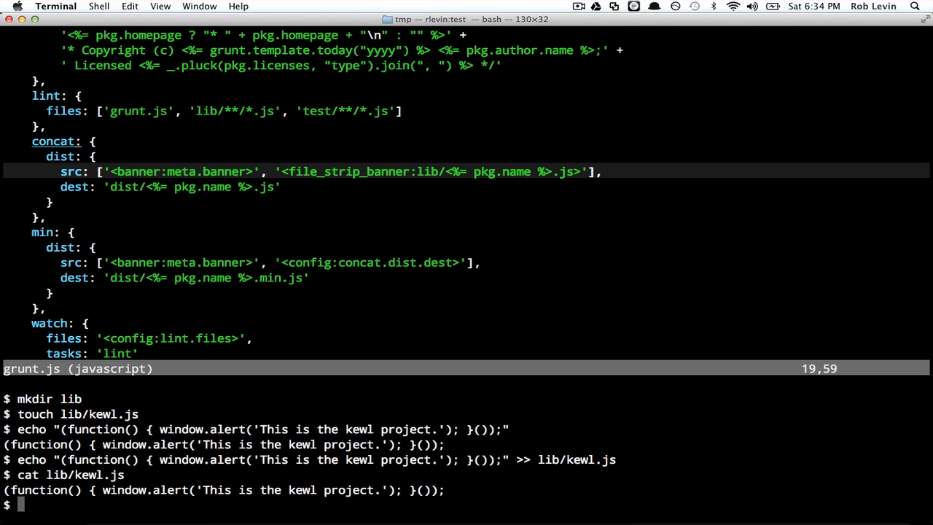
# - Run grunt to lint, concatenate and minify into dist/kewl.js and dist/kewl.min.js
pyautogui.write('grunt')
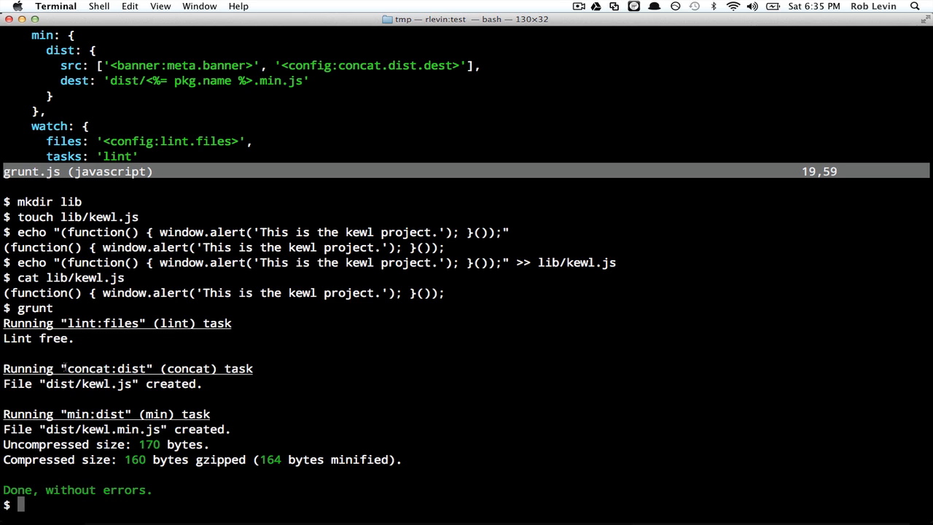
pyautogui.doubleClick(88, 368)
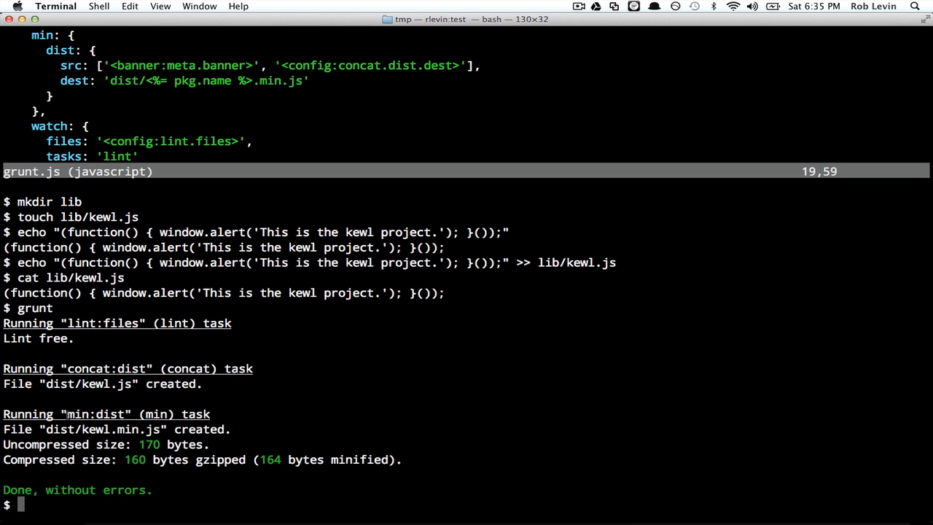
pyautogui.doubleClick(76, 414)
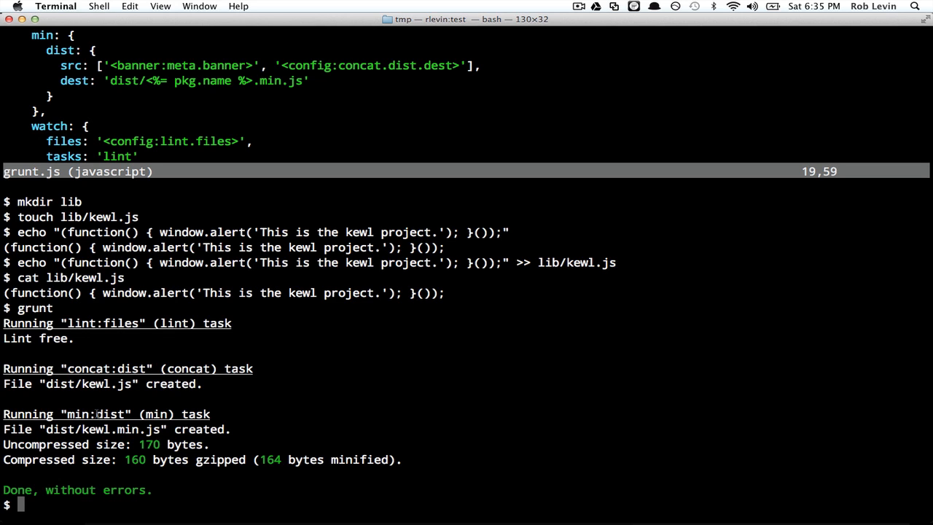
pyautogui.doubleClick(86, 384)
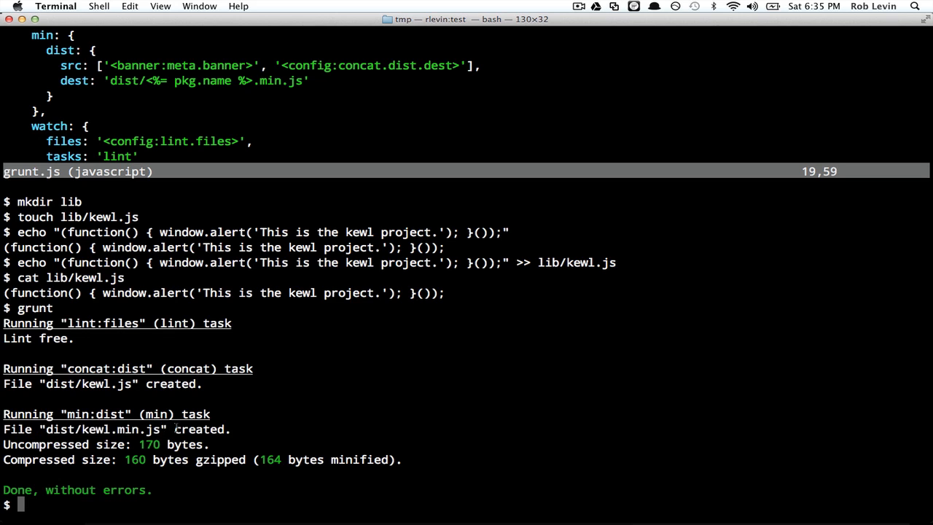
pyautogui.write('c')
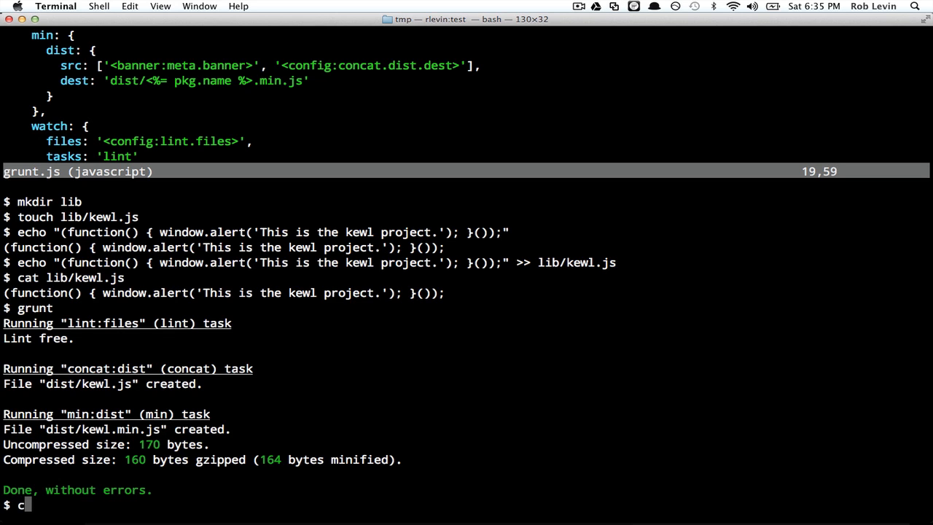
# - Print dist/kewl.js and dist/kewl.min.js to confirm the banner, and reopen grunt.js in vi
pyautogui.write('at dist/kewl.js')
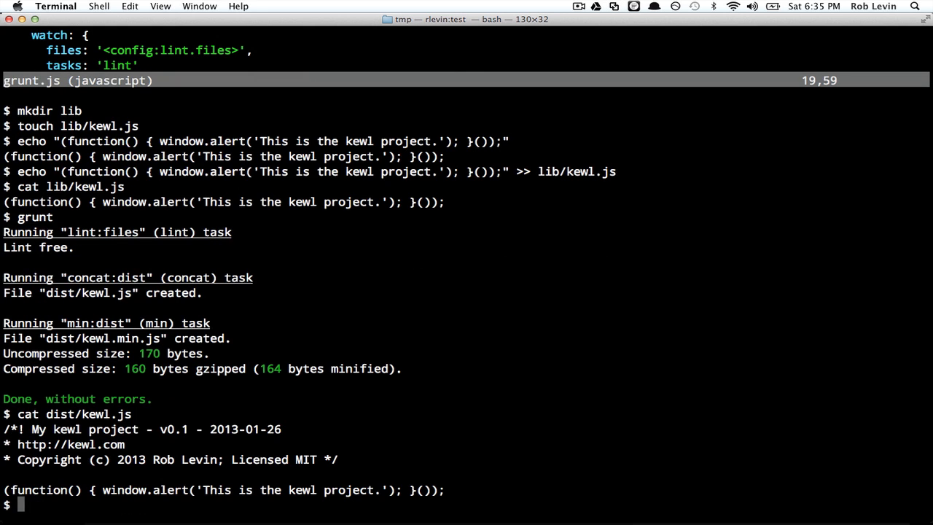
pyautogui.write('cat dist/kewl.min.js')
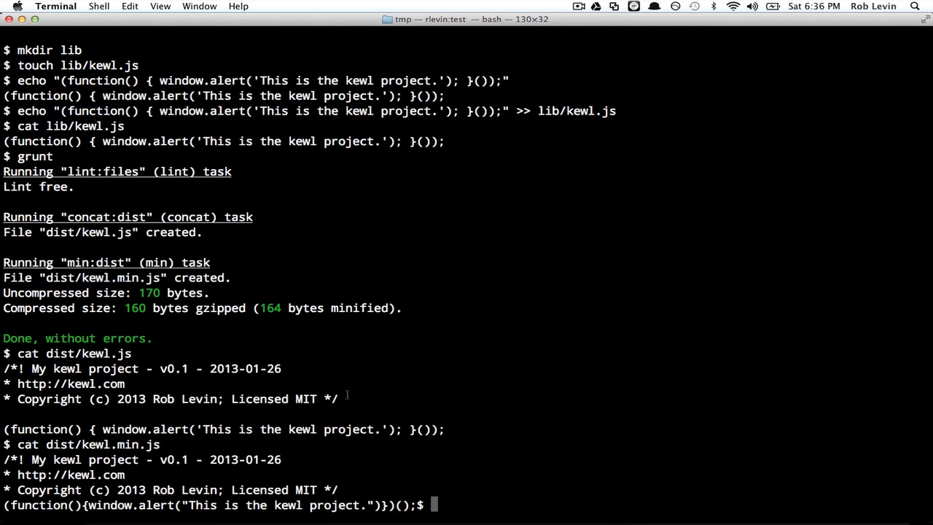
pyautogui.write('vi grunt.js')
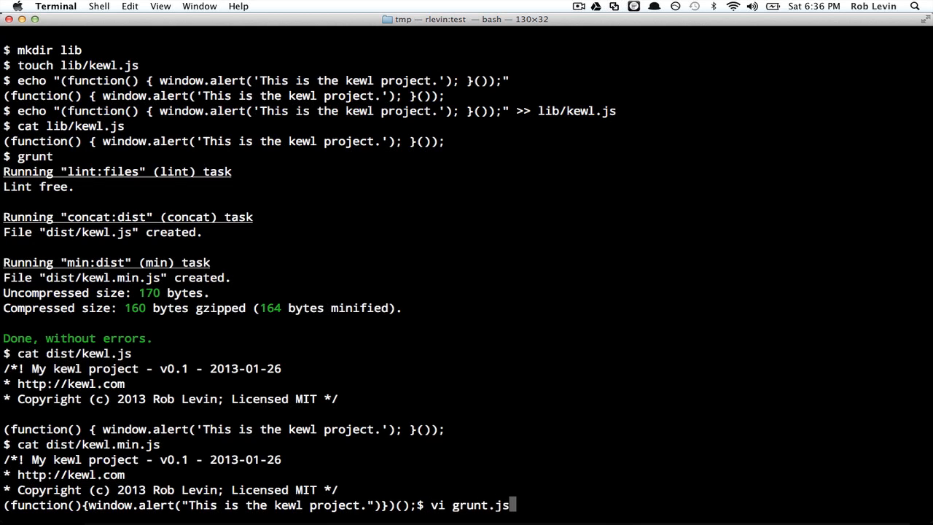